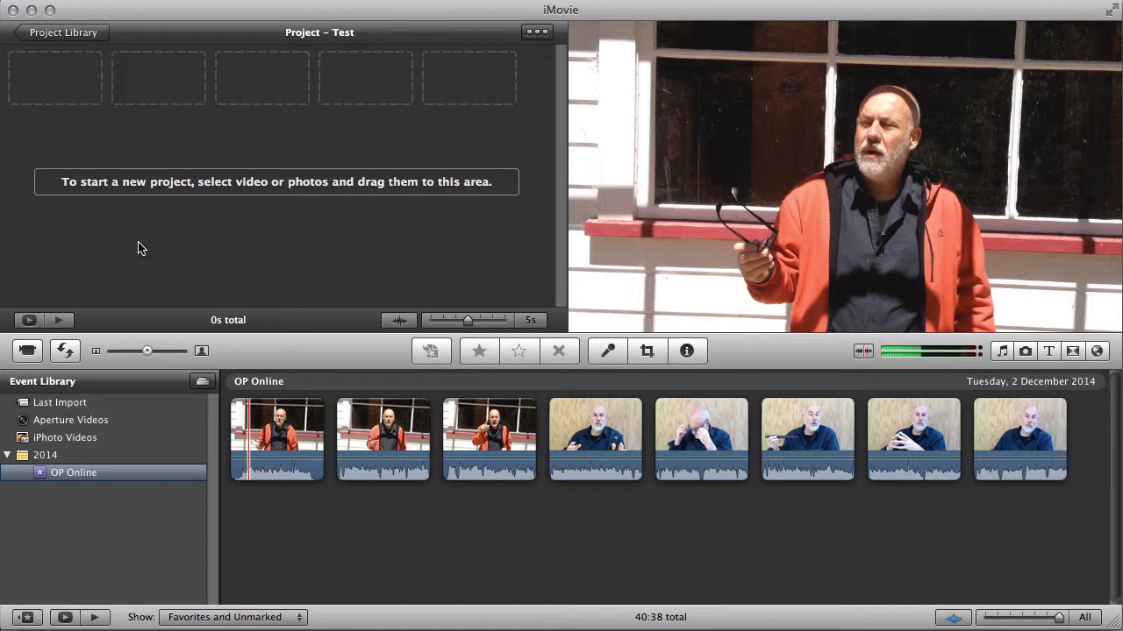
mouse_move(684, 440)
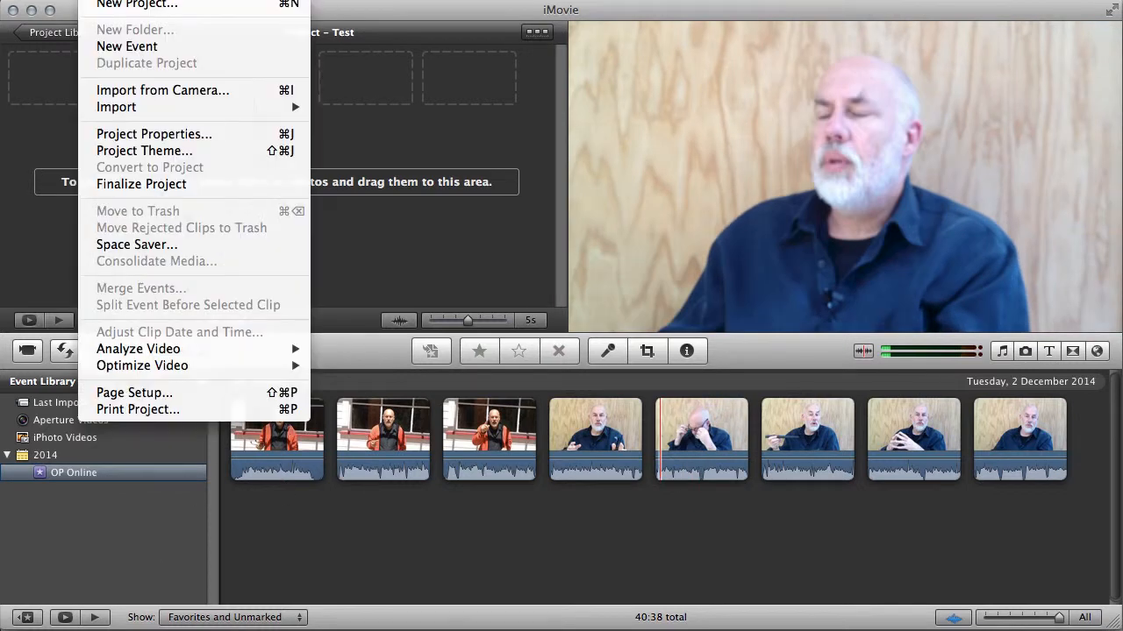
mouse_move(116, 107)
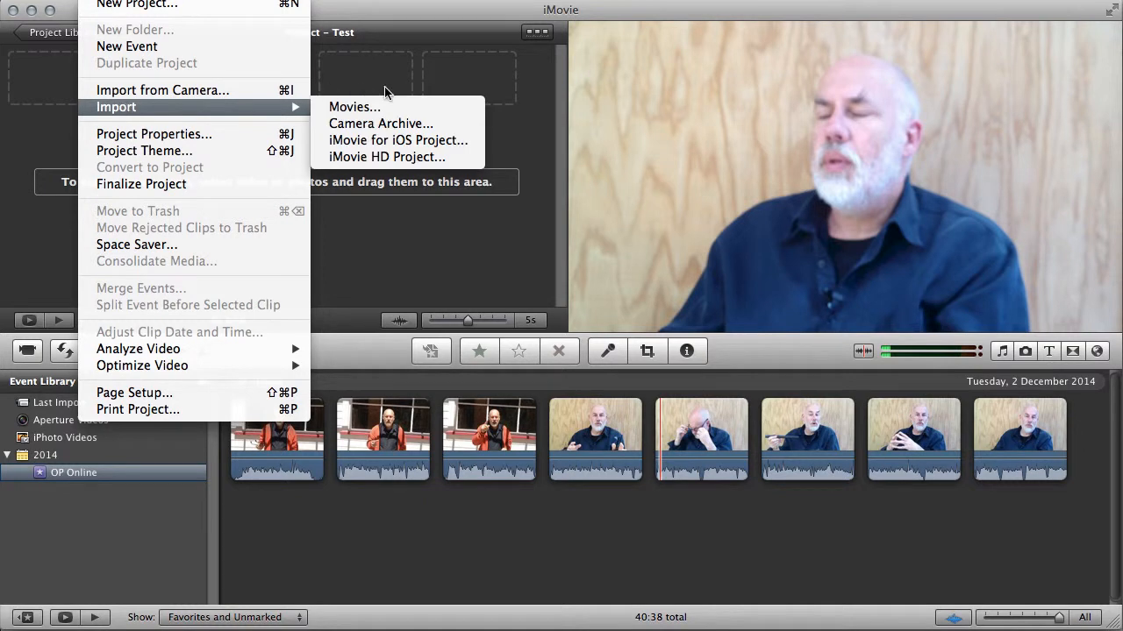
Start a movie import and select 20141203-IMG_2917.MOV inside the 2014-12-03 folder.
left_click(355, 107)
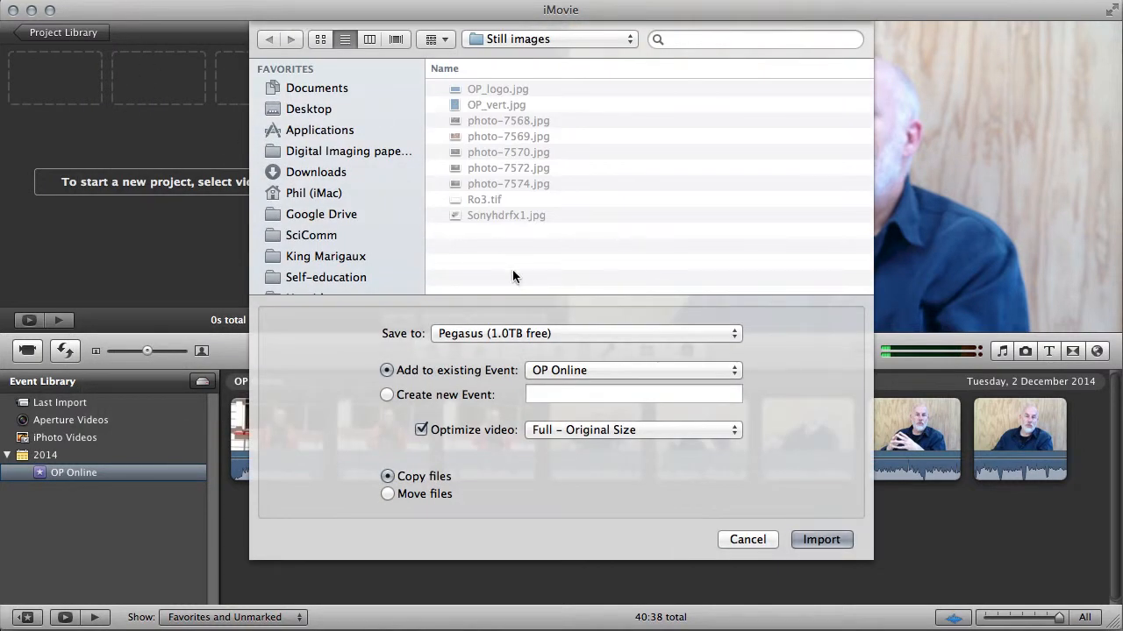
mouse_move(579, 44)
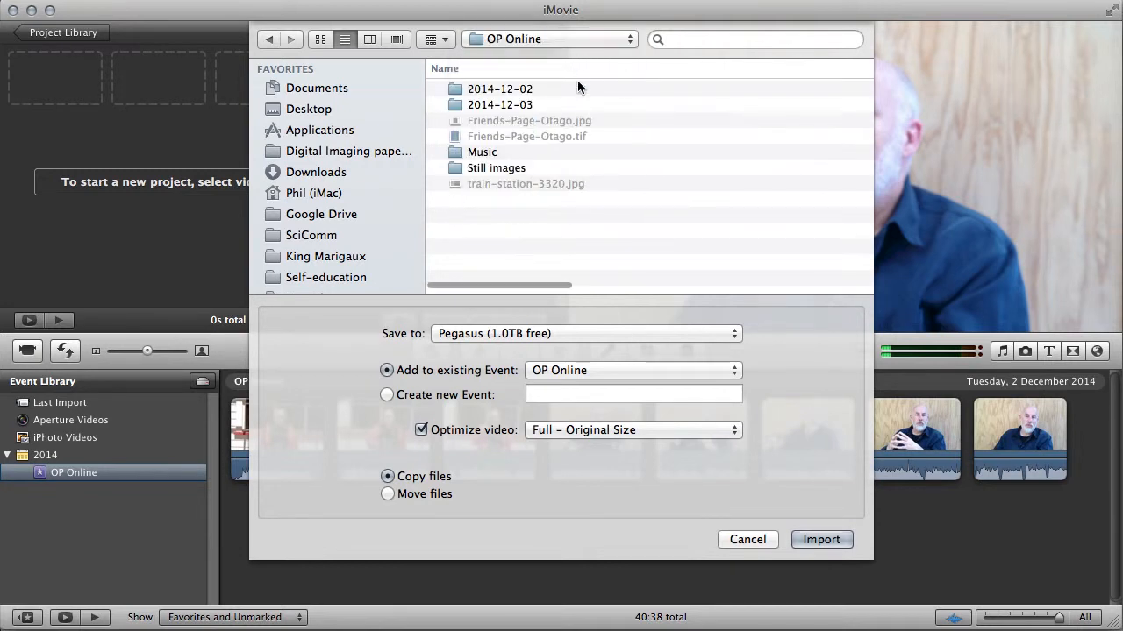
double_click(498, 105)
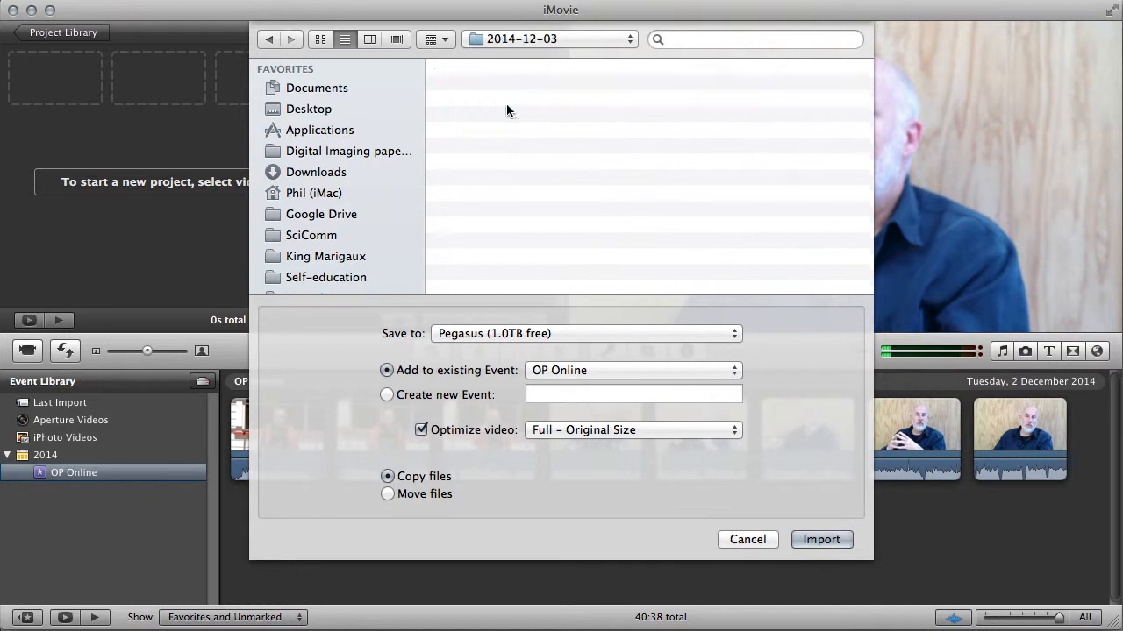
left_click(537, 119)
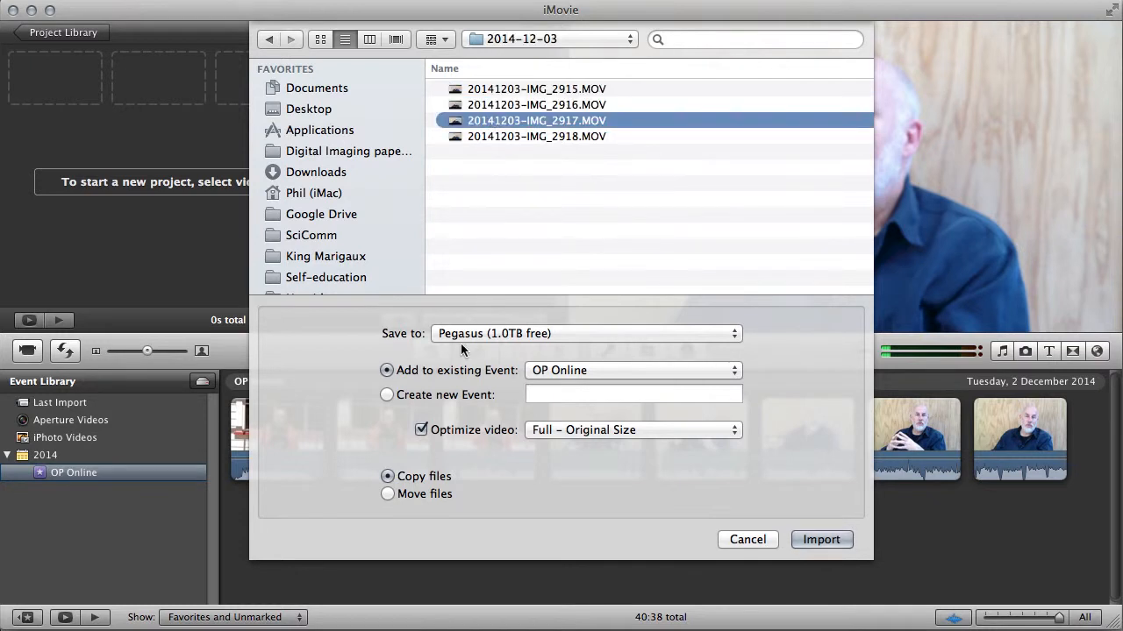
mouse_move(470, 363)
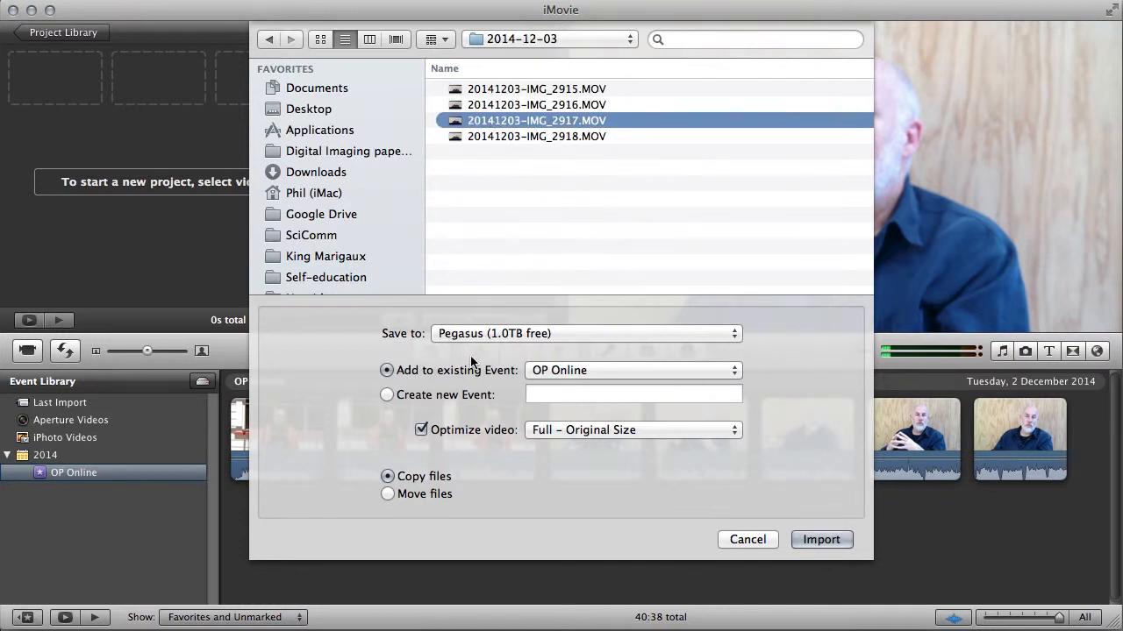
mouse_move(495, 344)
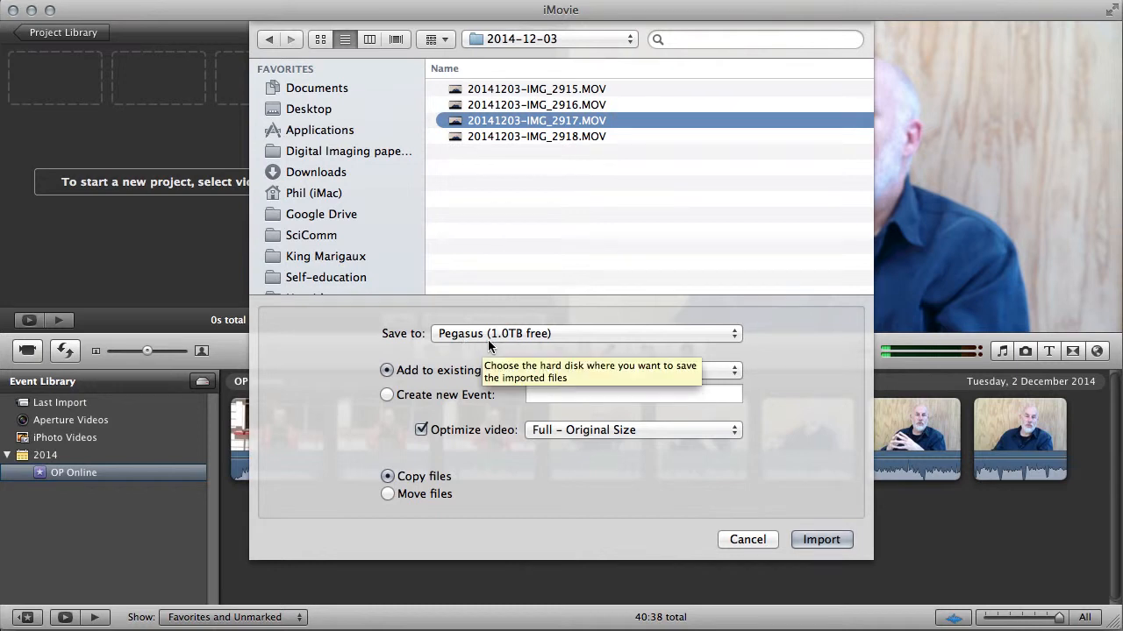
mouse_move(516, 347)
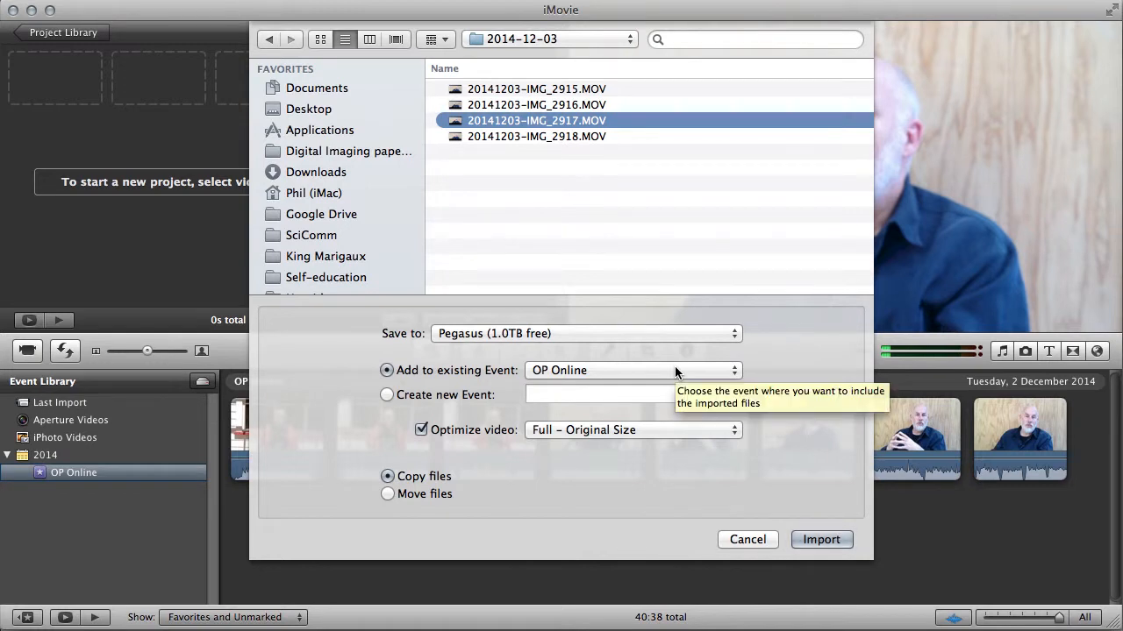
mouse_move(753, 363)
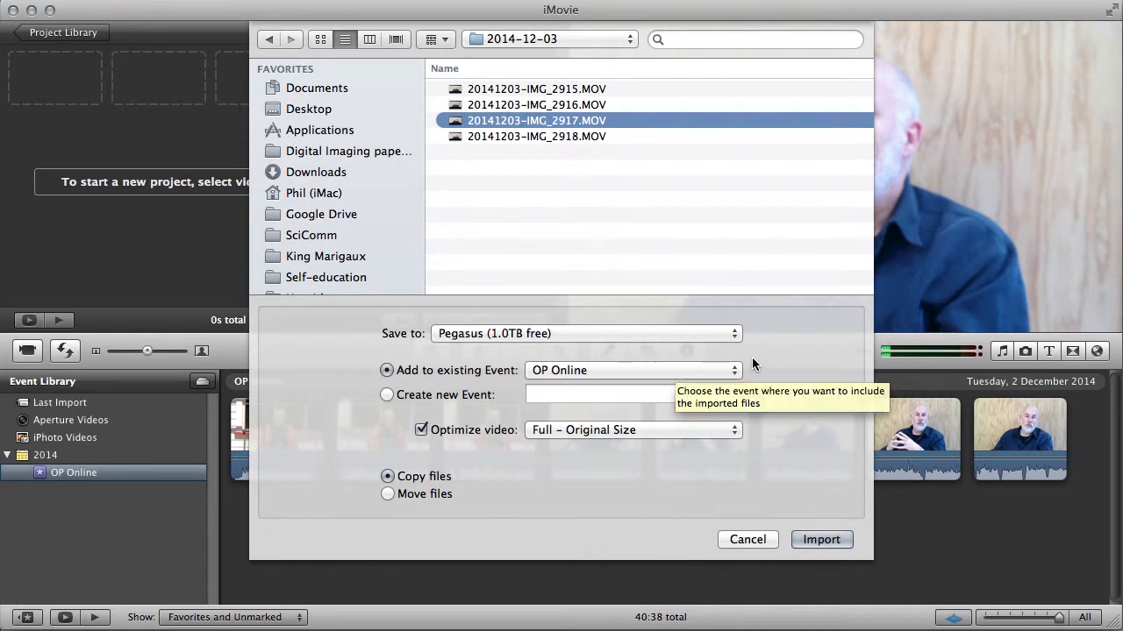
left_click(582, 333)
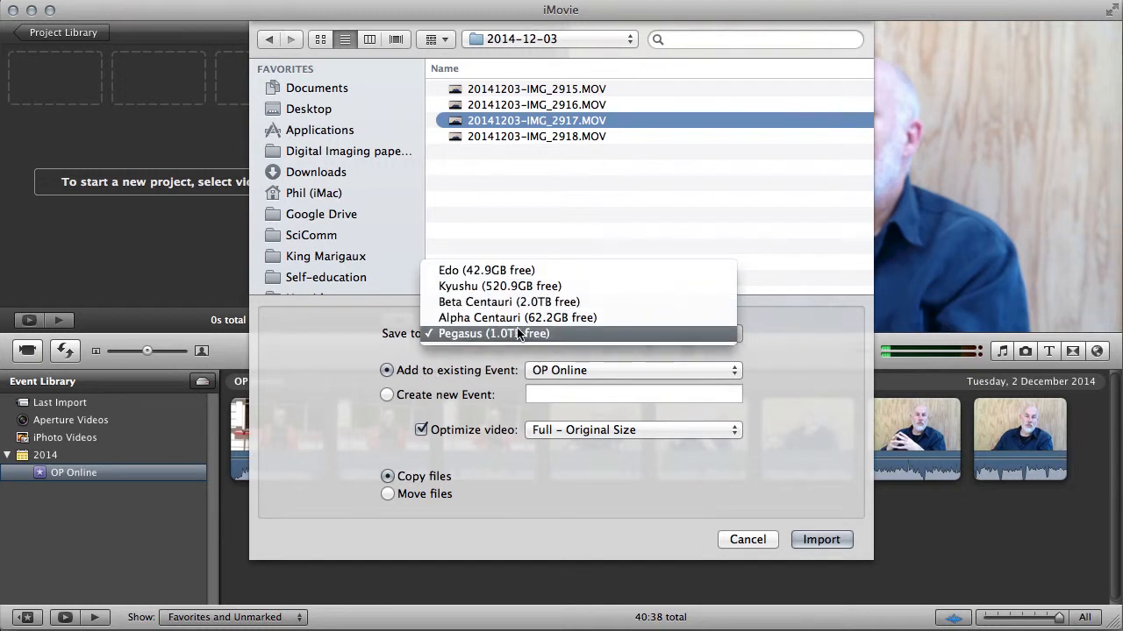
mouse_move(493, 342)
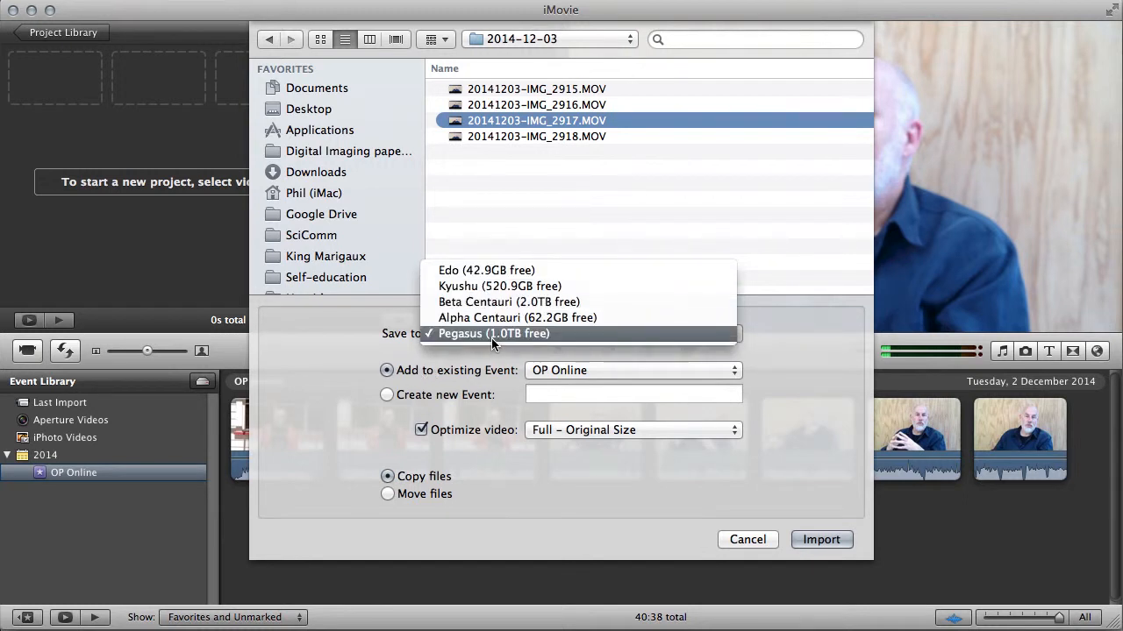
left_click(493, 333)
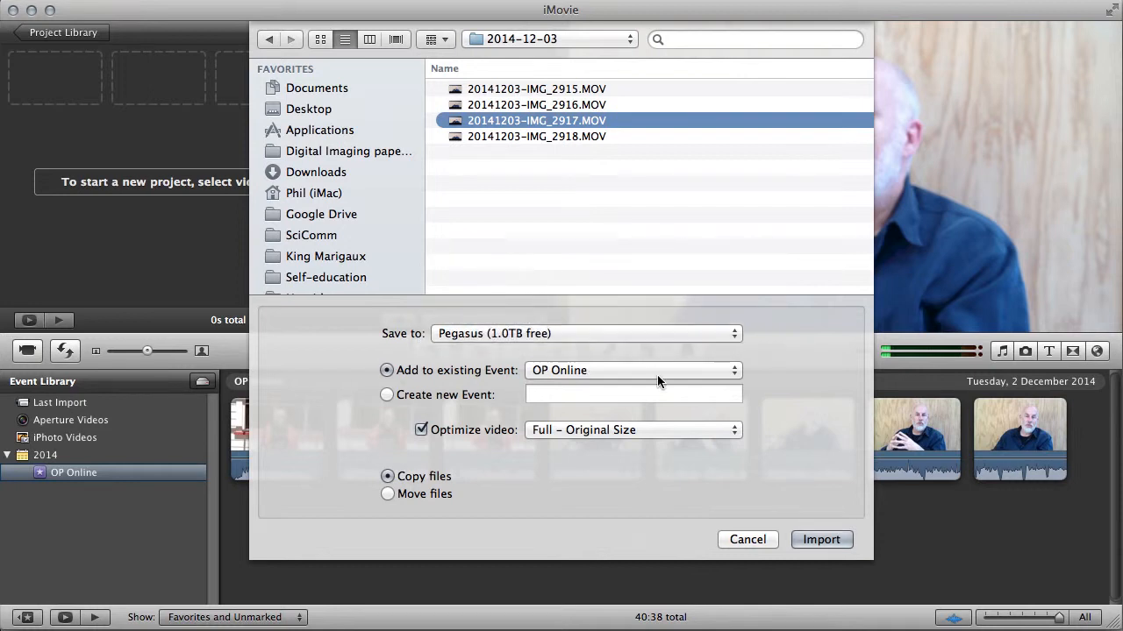
mouse_move(687, 383)
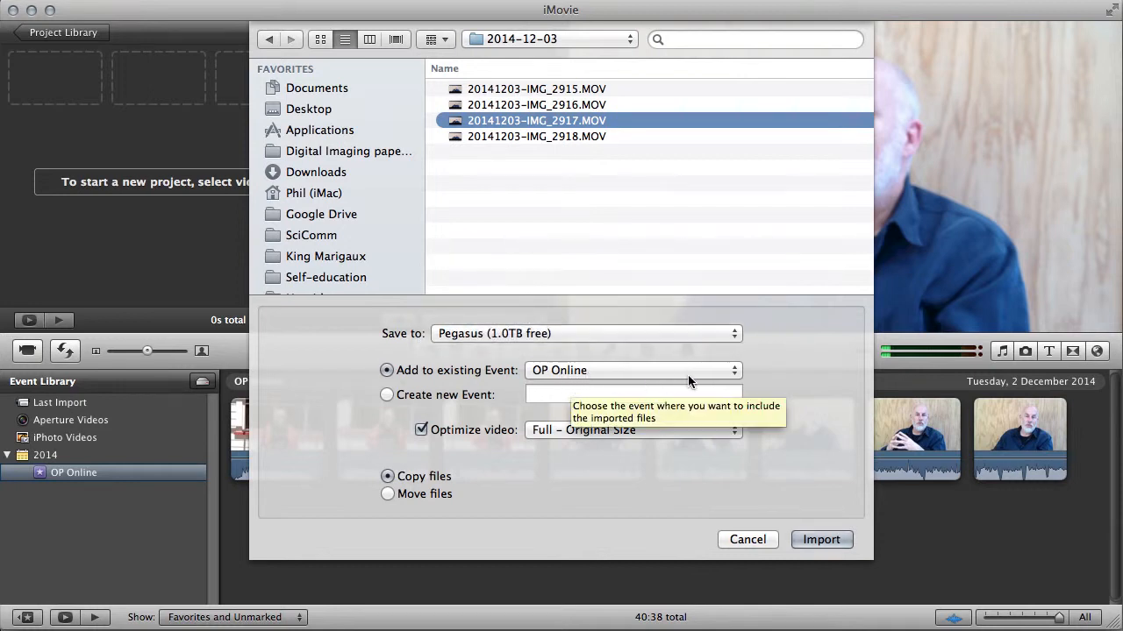
left_click(631, 370)
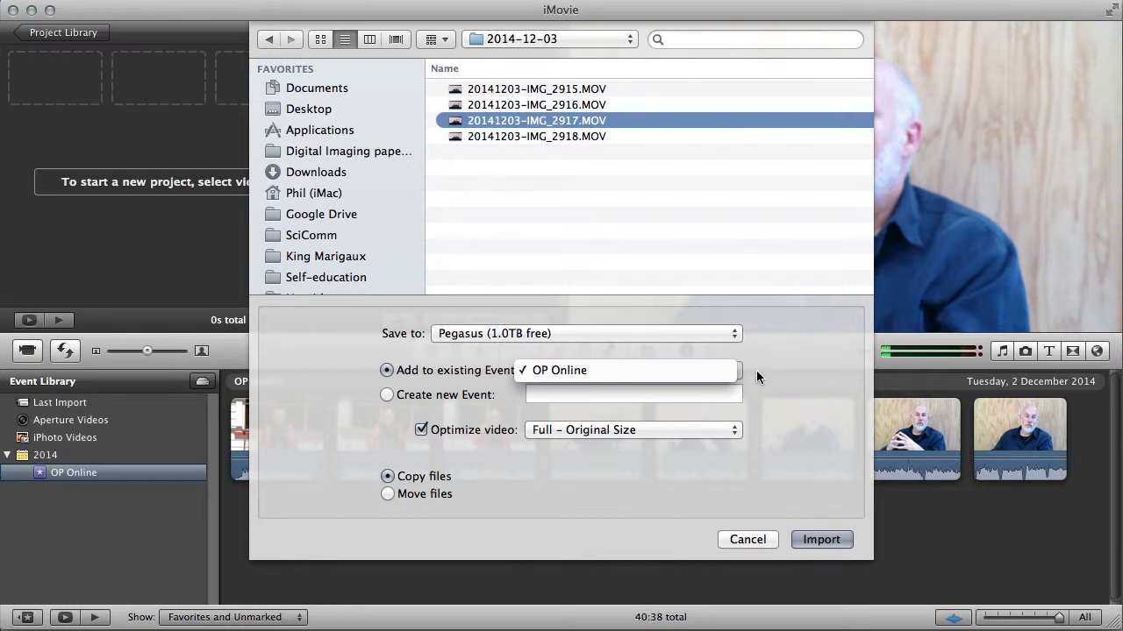
mouse_move(425, 449)
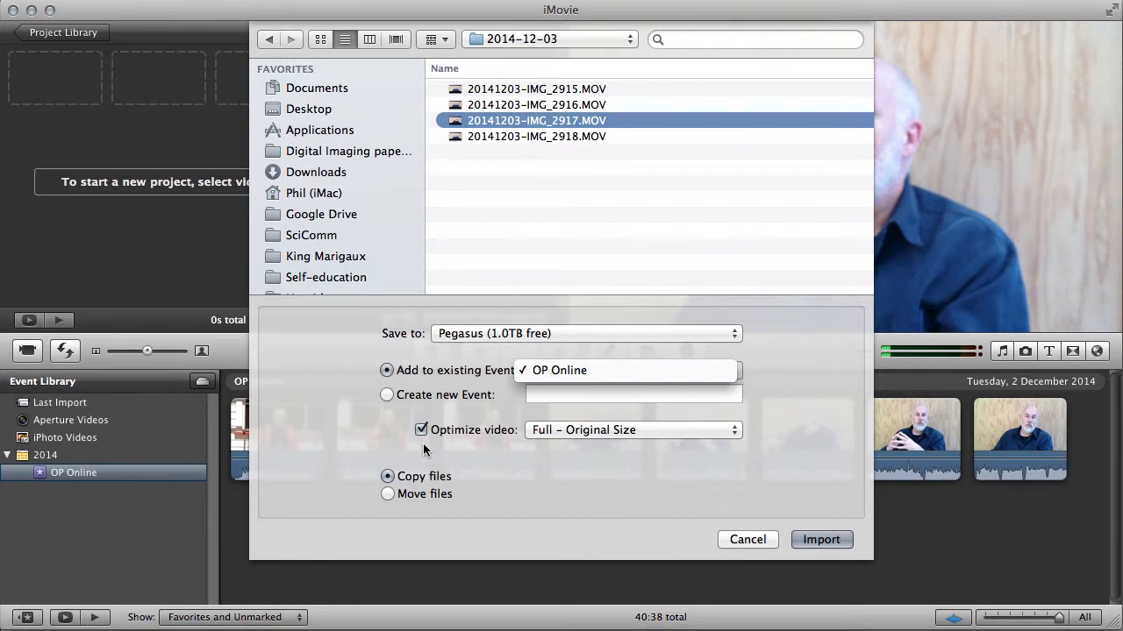
left_click(631, 370)
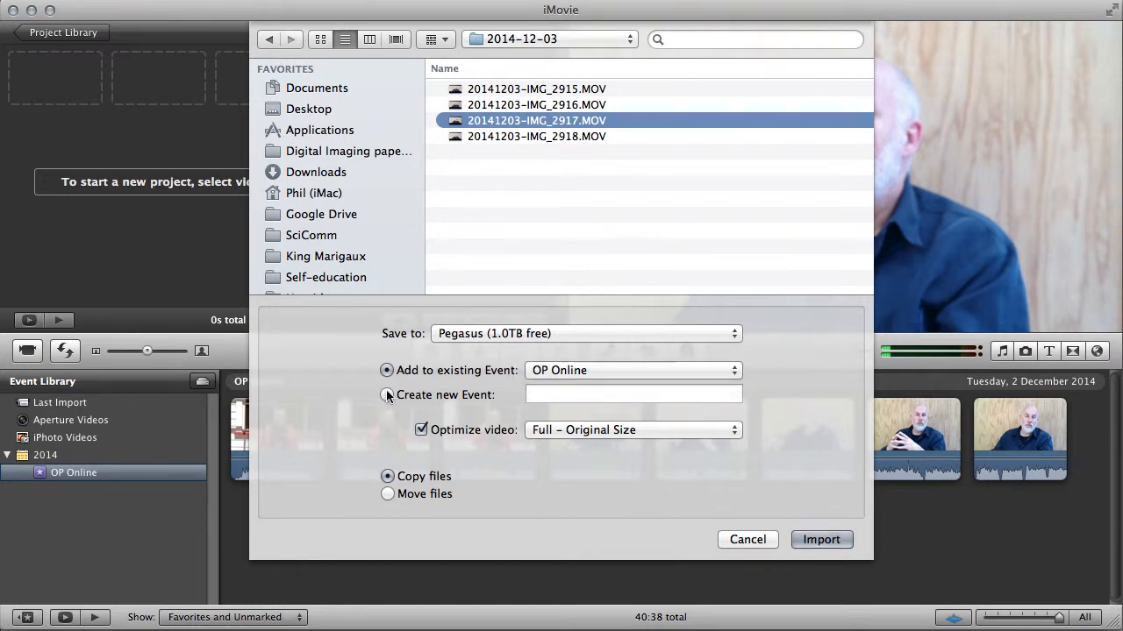
left_click(385, 395)
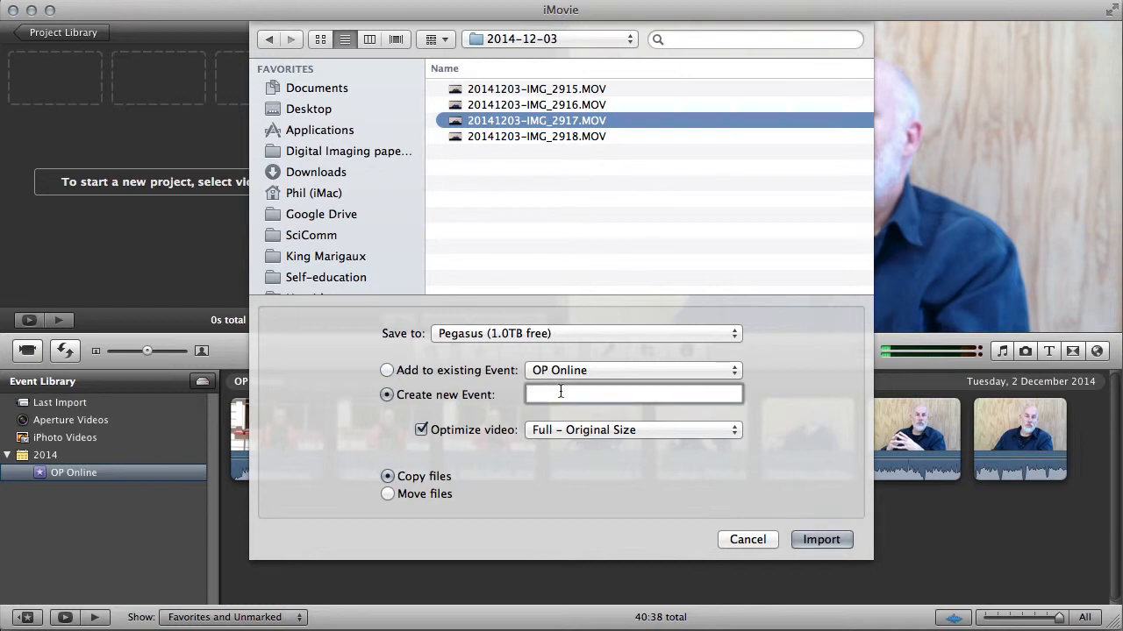
left_click(386, 370)
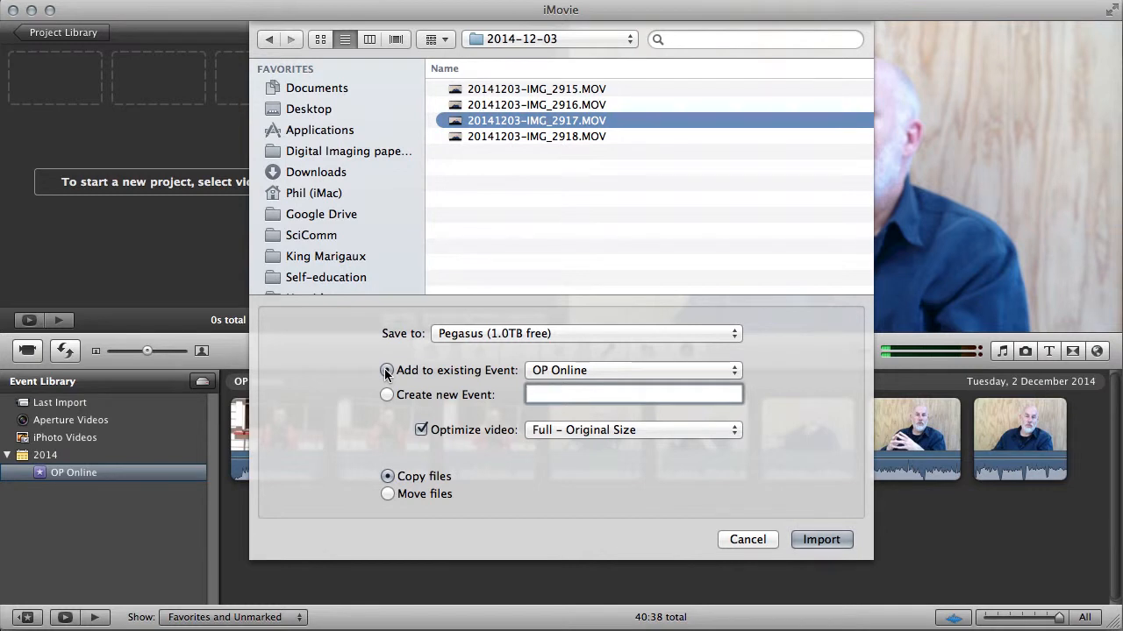
left_click(632, 393)
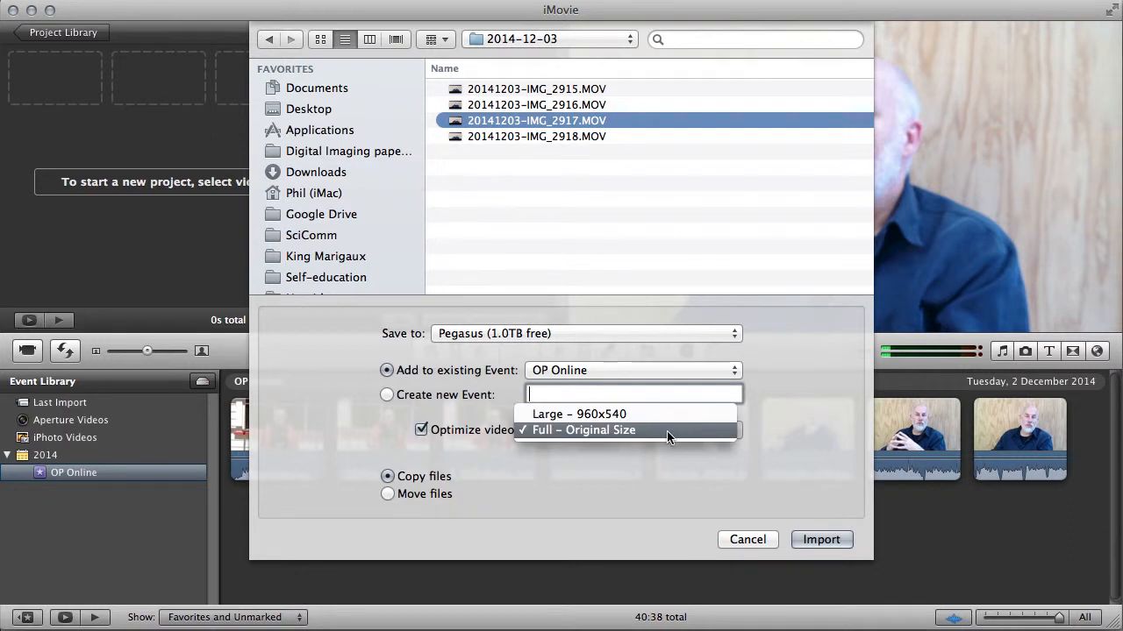
left_click(582, 430)
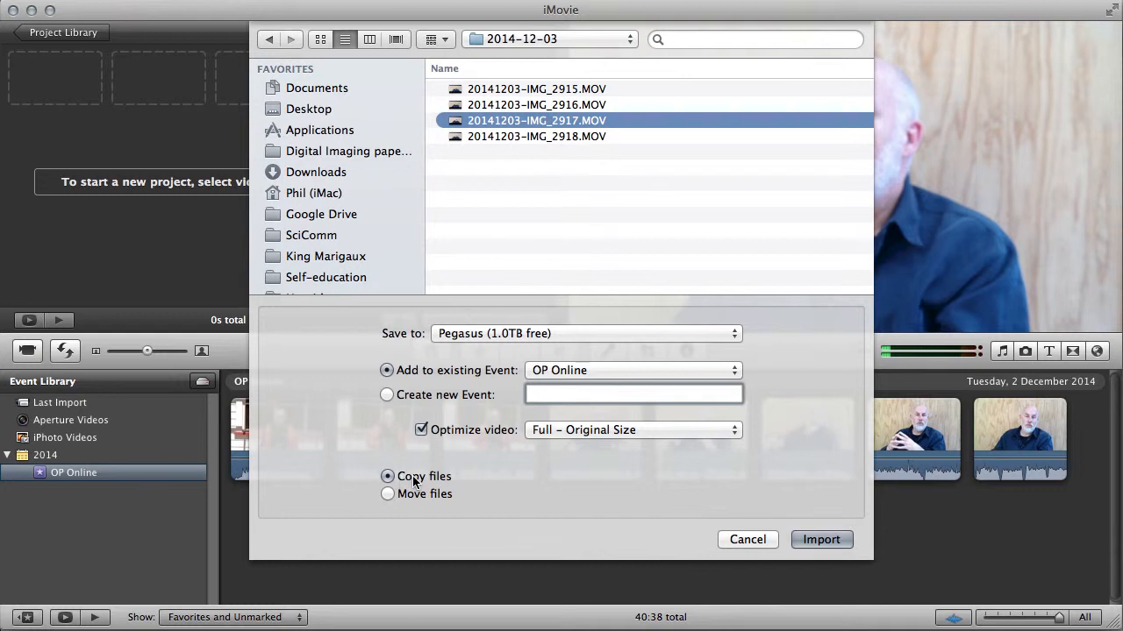
mouse_move(412, 477)
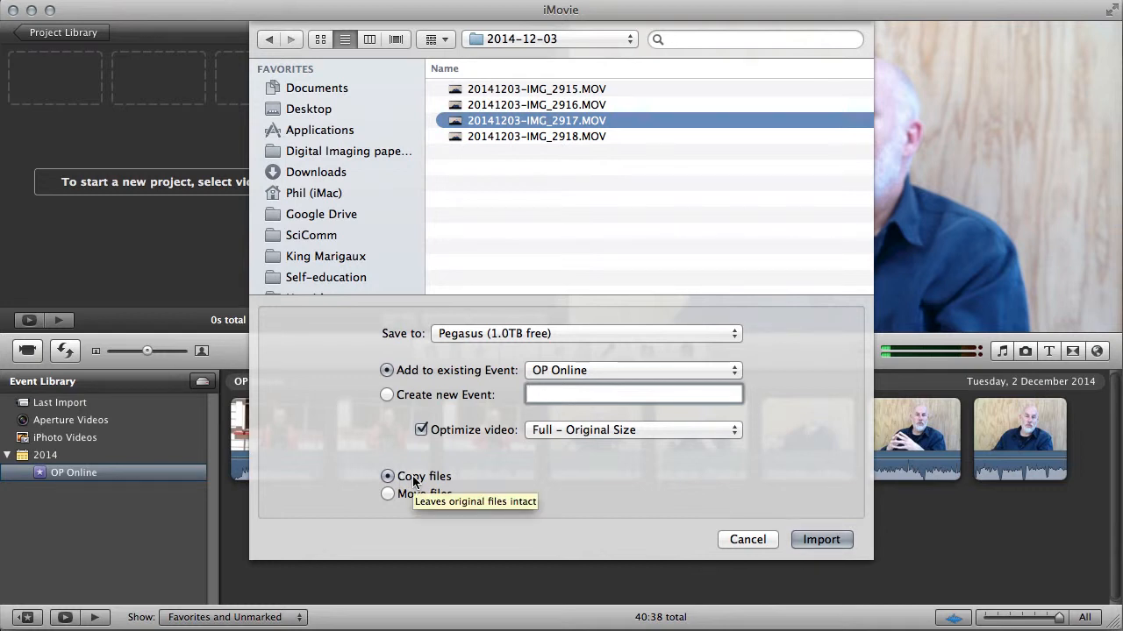
mouse_move(386, 495)
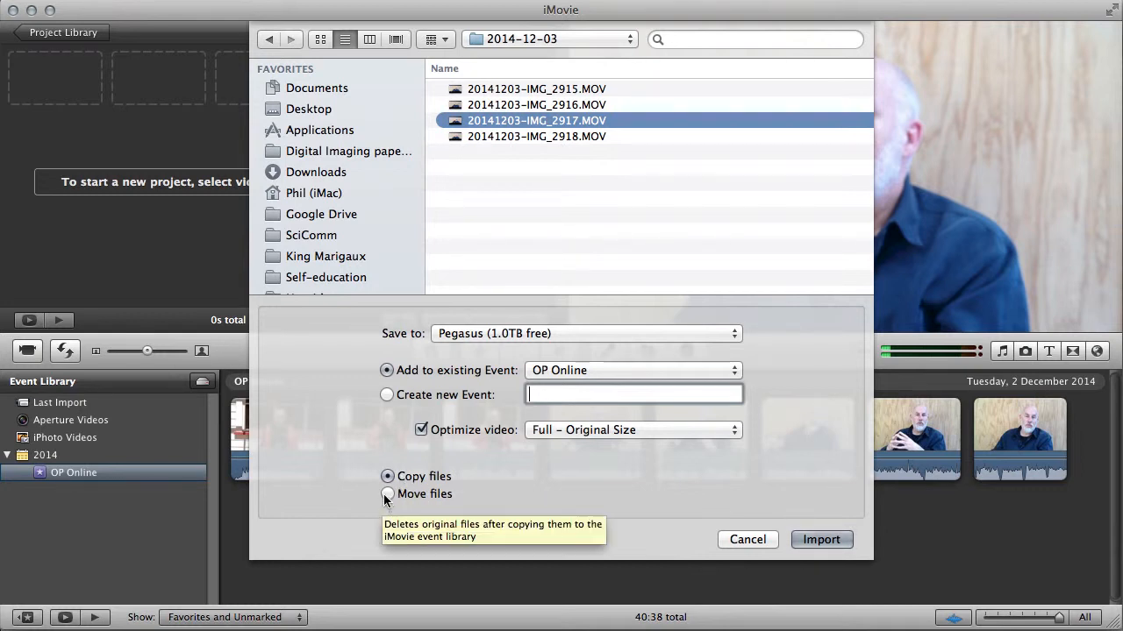
left_click(386, 495)
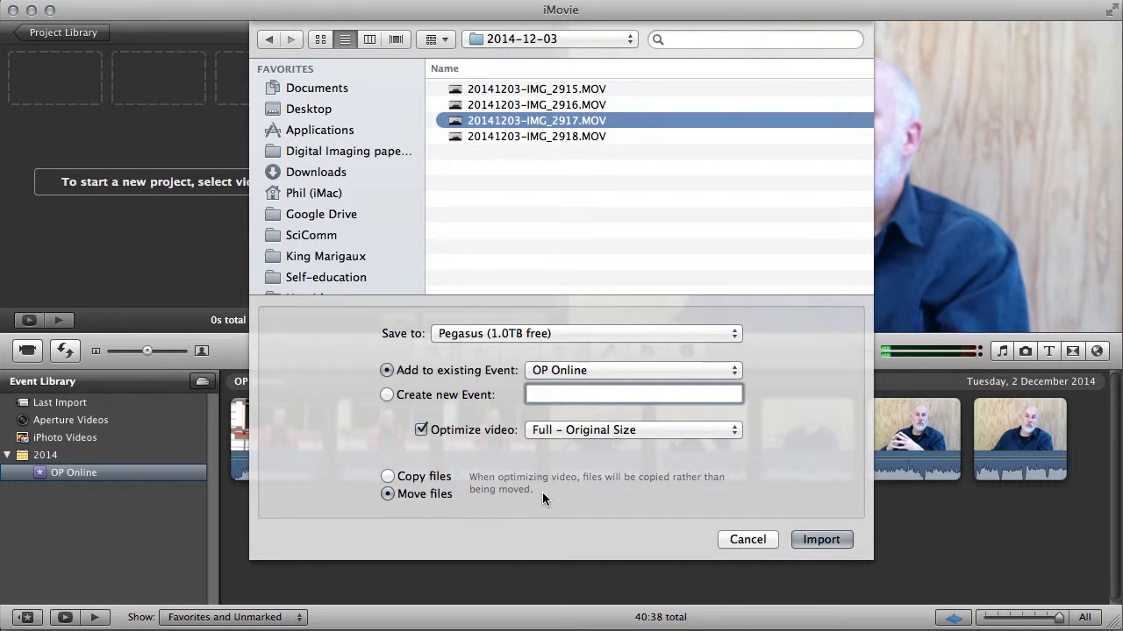
left_click(386, 477)
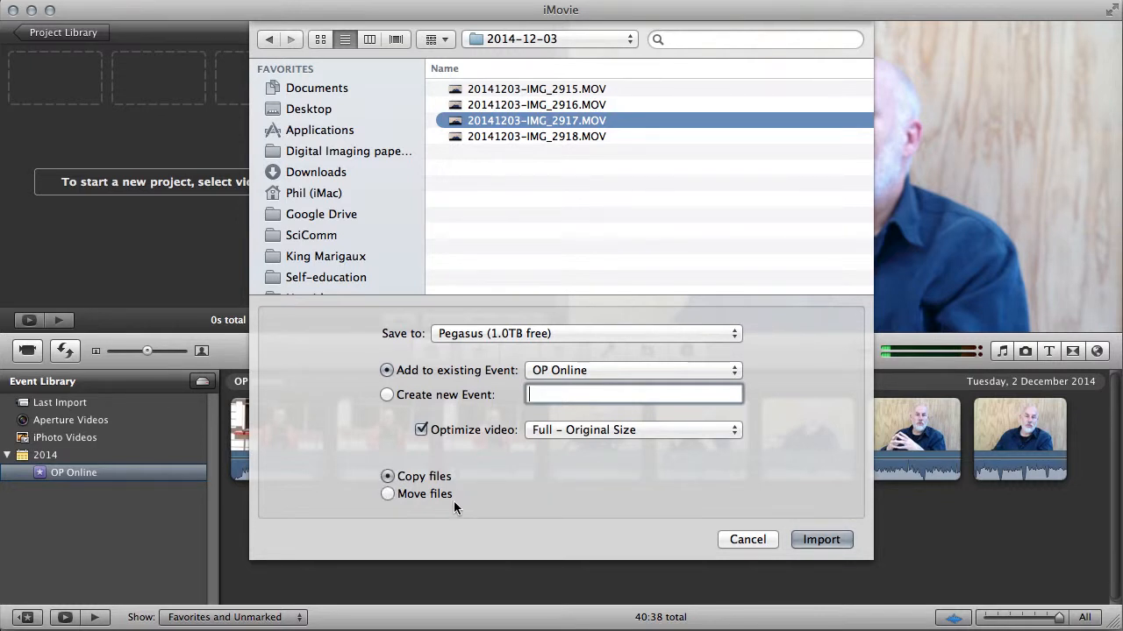
mouse_move(463, 505)
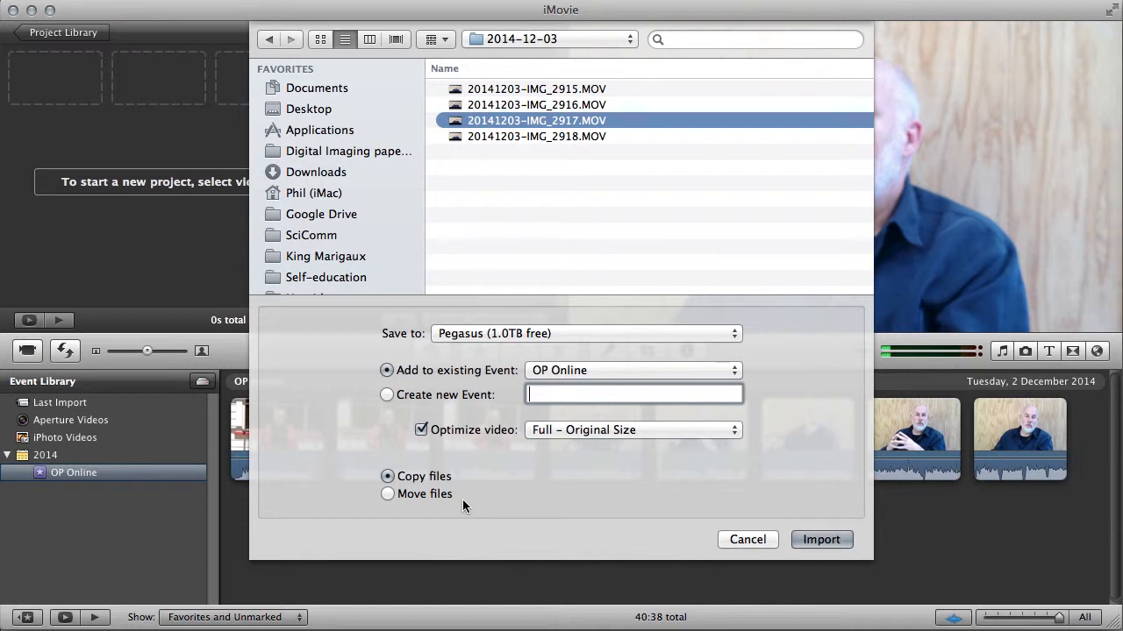
mouse_move(388, 495)
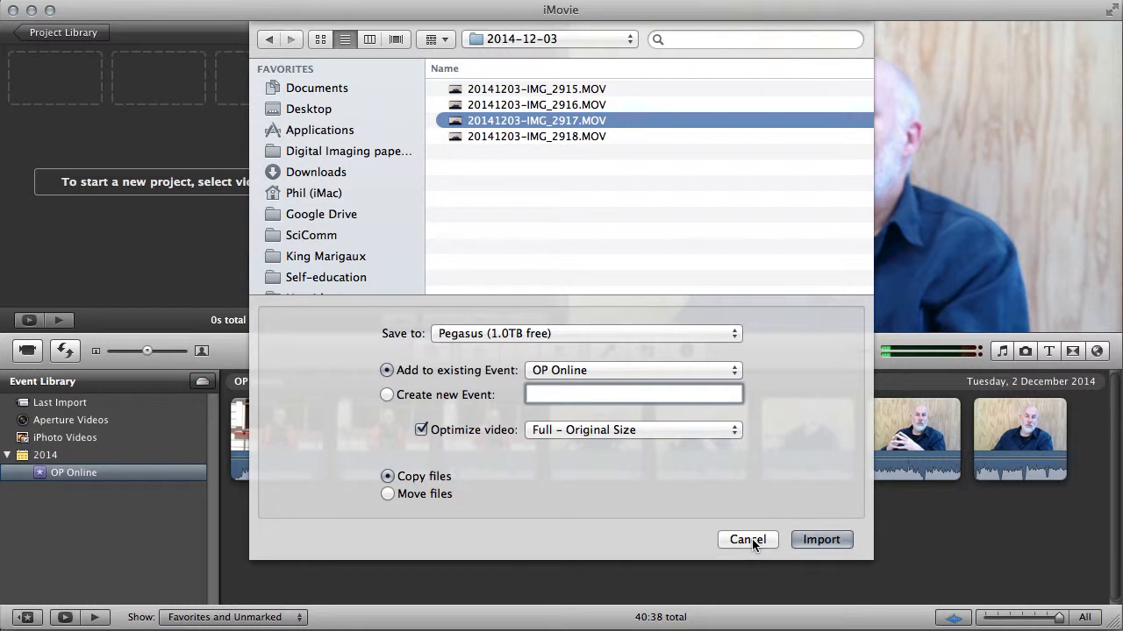
left_click(633, 395)
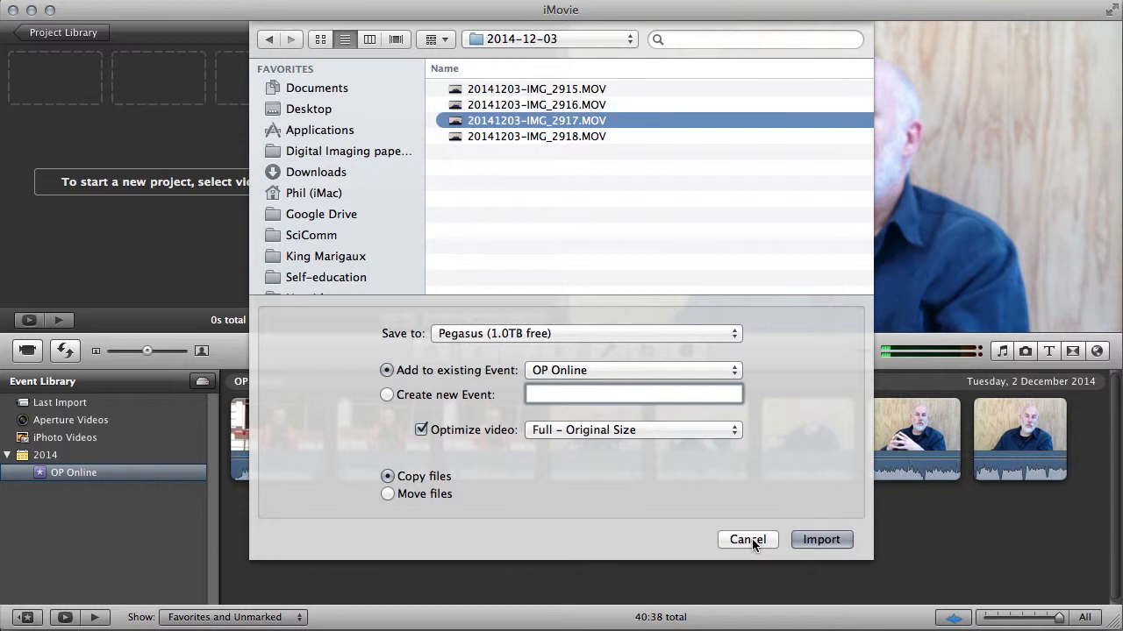
Cancel the import dialog, returning to the OP Online event's outdoor clips.
left_click(633, 393)
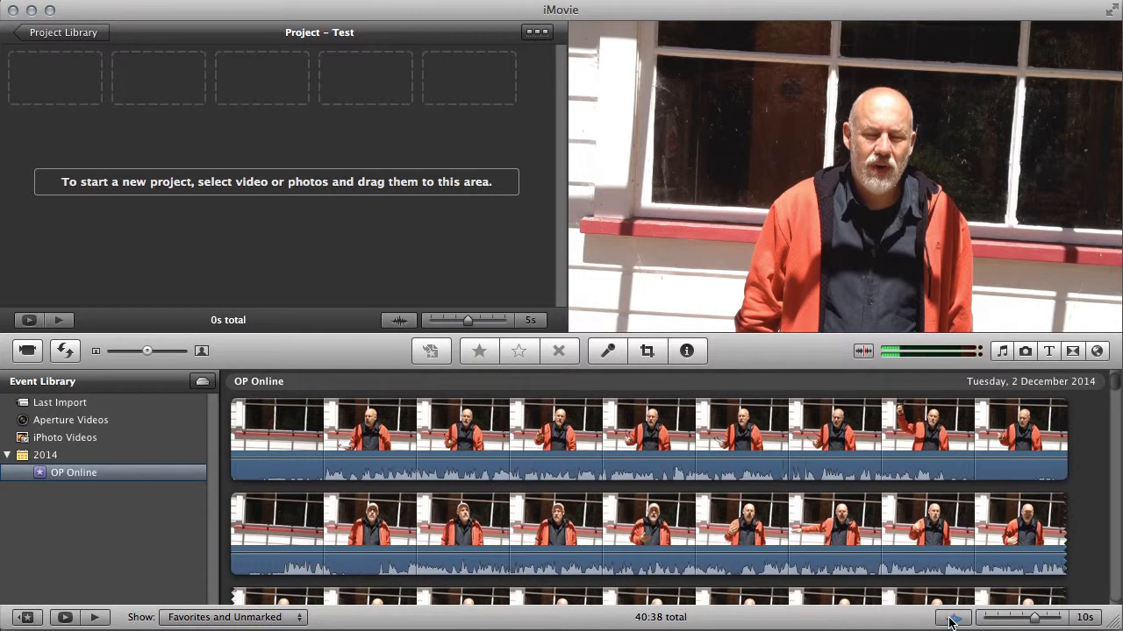
mouse_move(996, 614)
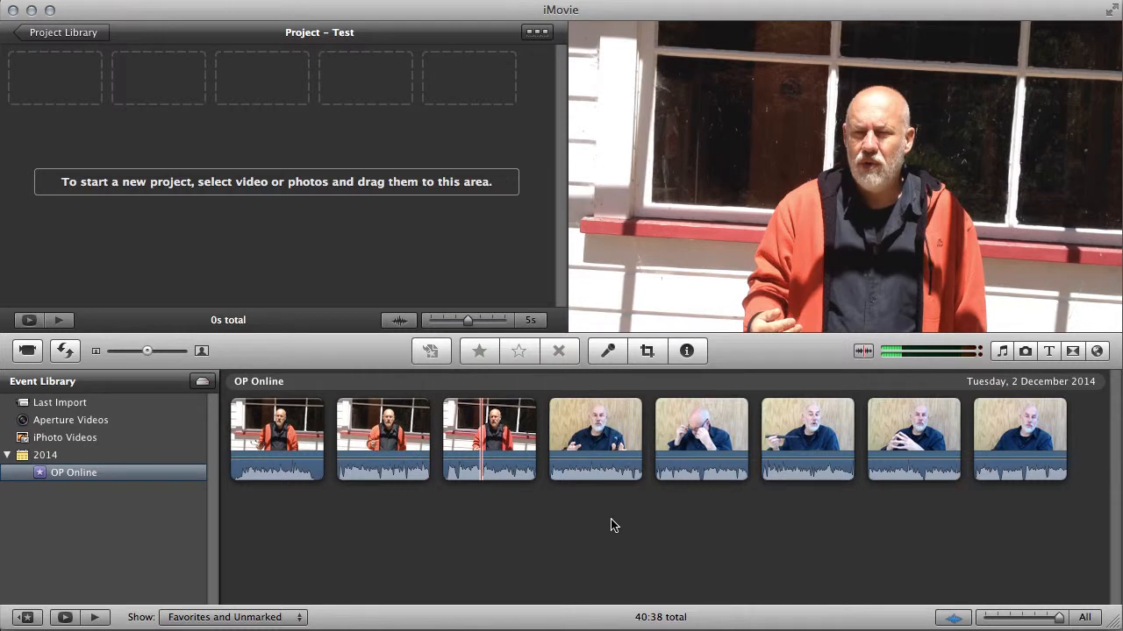
mouse_move(607, 526)
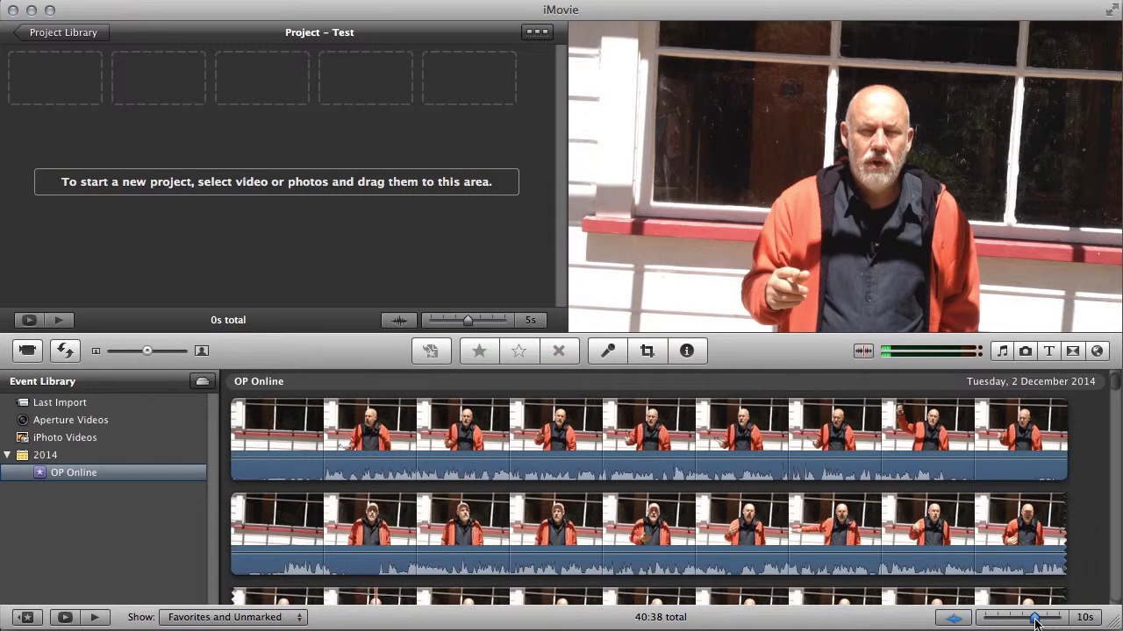
Show the event clips as detailed filmstrips and select about four seconds of the outdoor clip.
left_click_drag(1033, 617, 1009, 617)
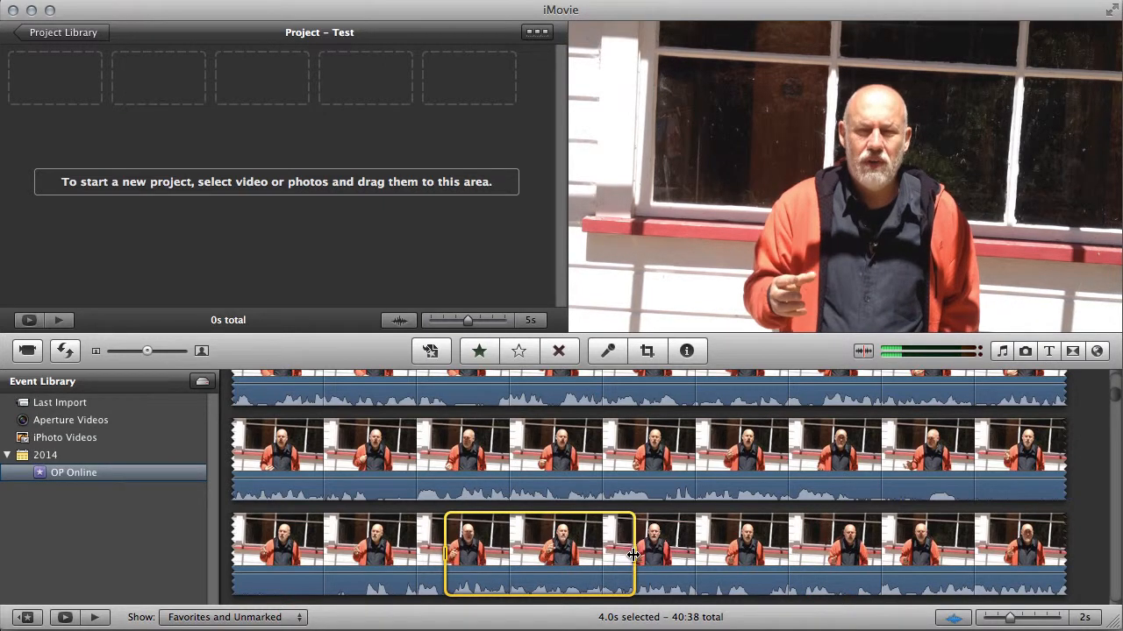
left_click_drag(632, 554, 798, 555)
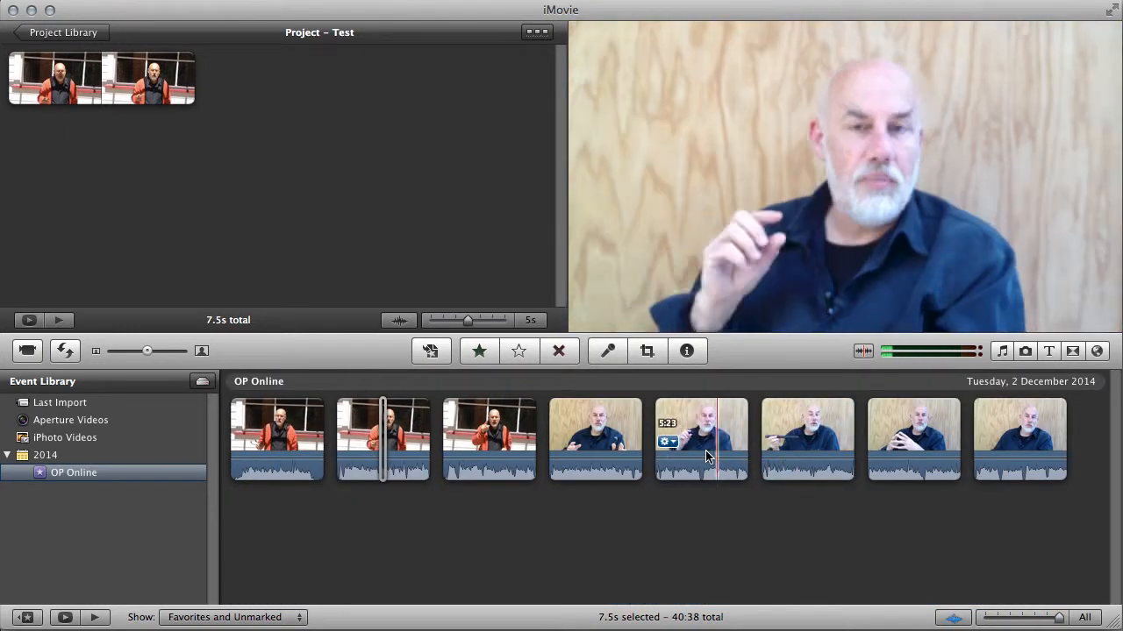
mouse_move(806, 440)
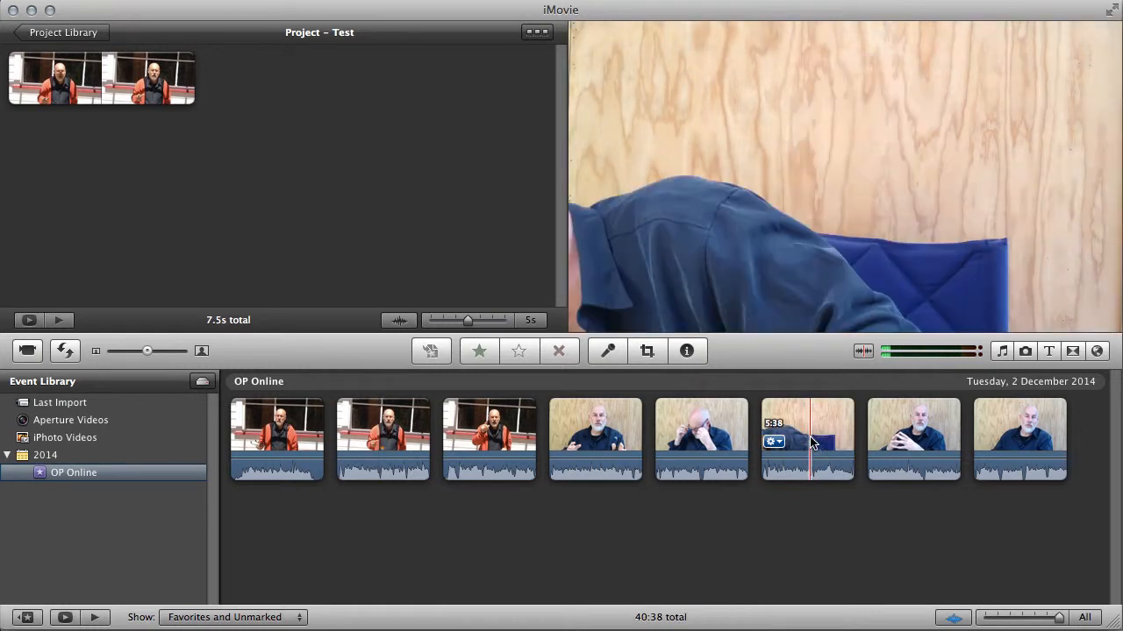
Select the indoor interview clip and trim its selected range from the start.
left_click(807, 438)
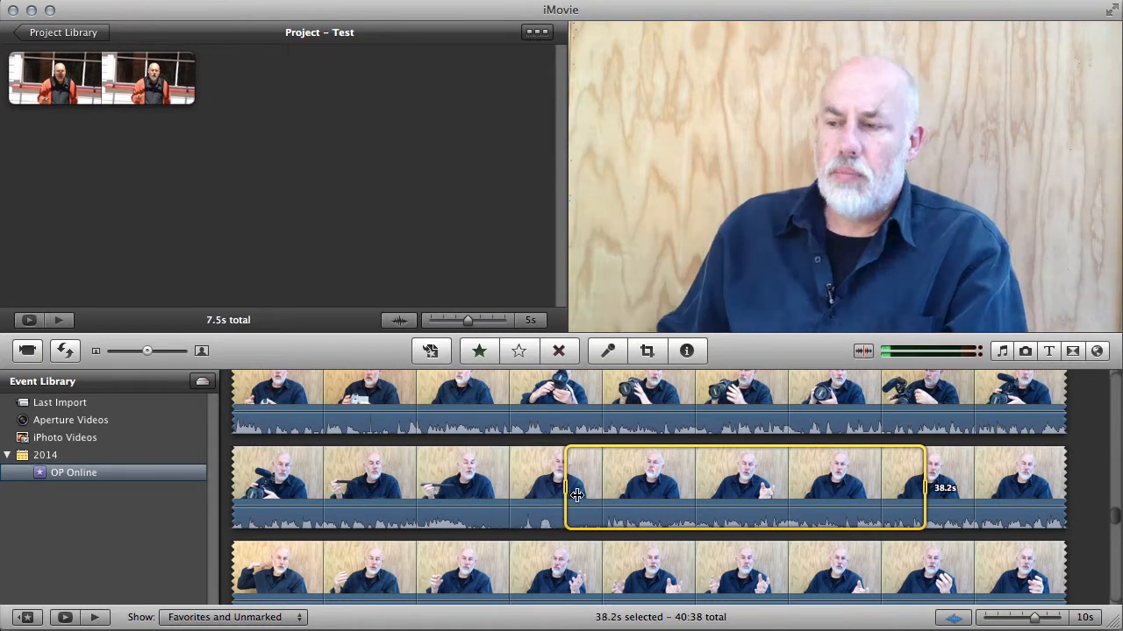
left_click_drag(569, 487, 603, 487)
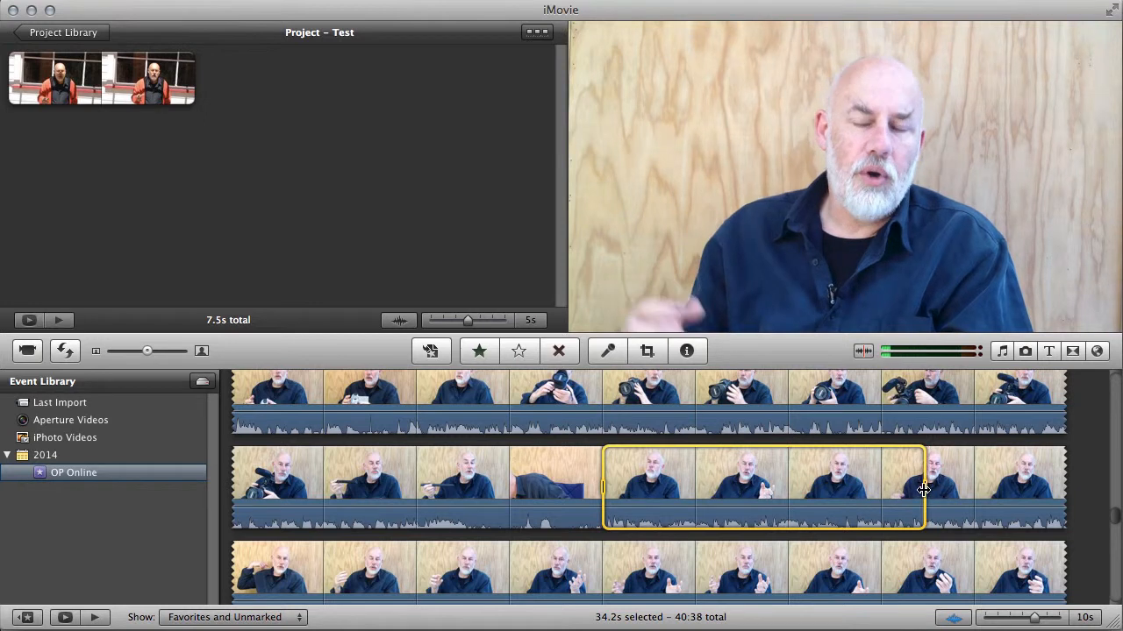
left_click(634, 488)
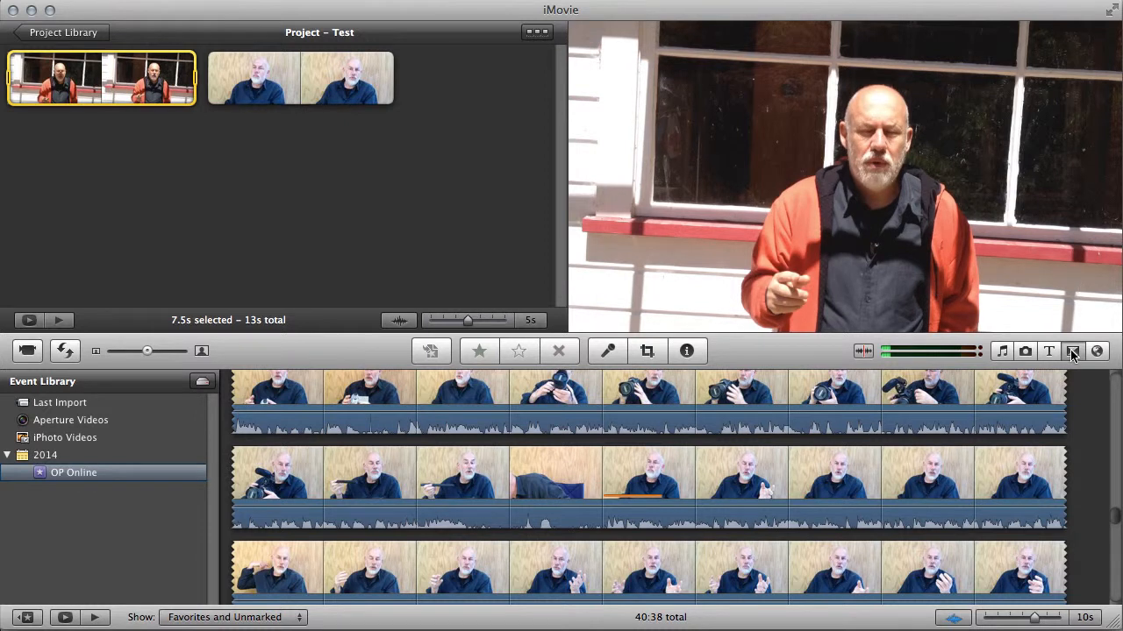
Browse the Transitions collection, trying a transition between the clips and removing it again.
left_click(1072, 351)
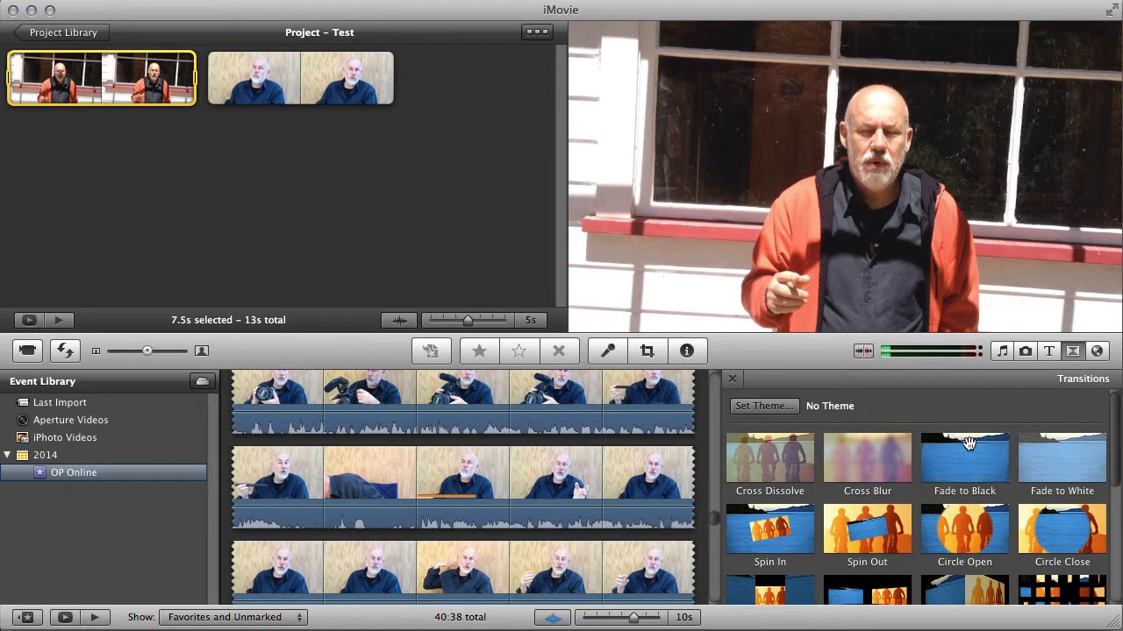
mouse_move(780, 533)
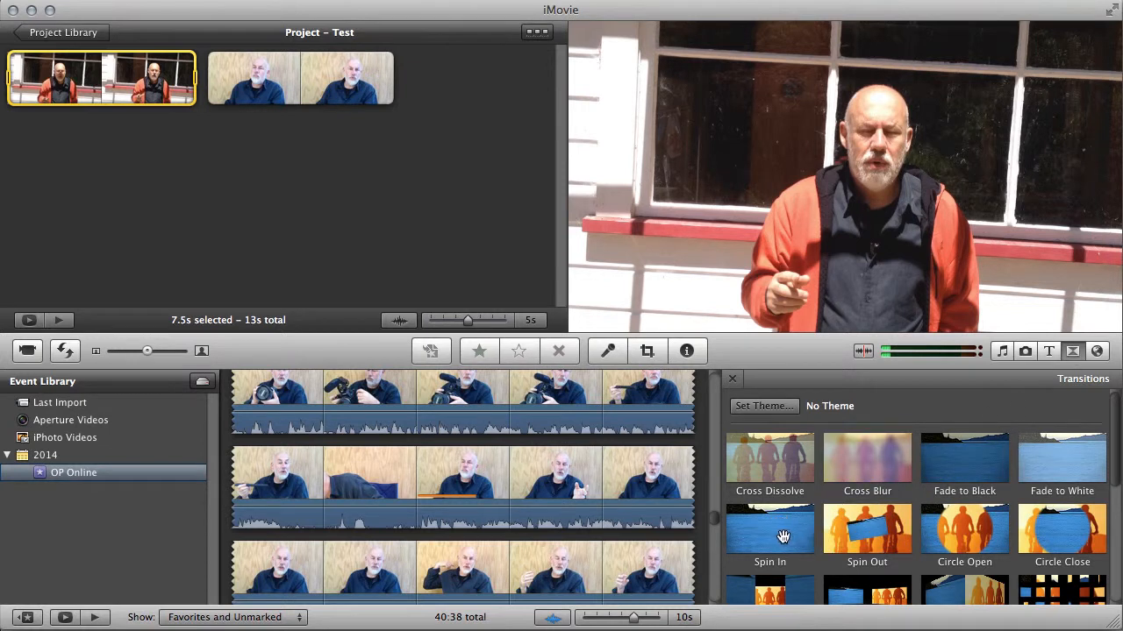
mouse_move(782, 540)
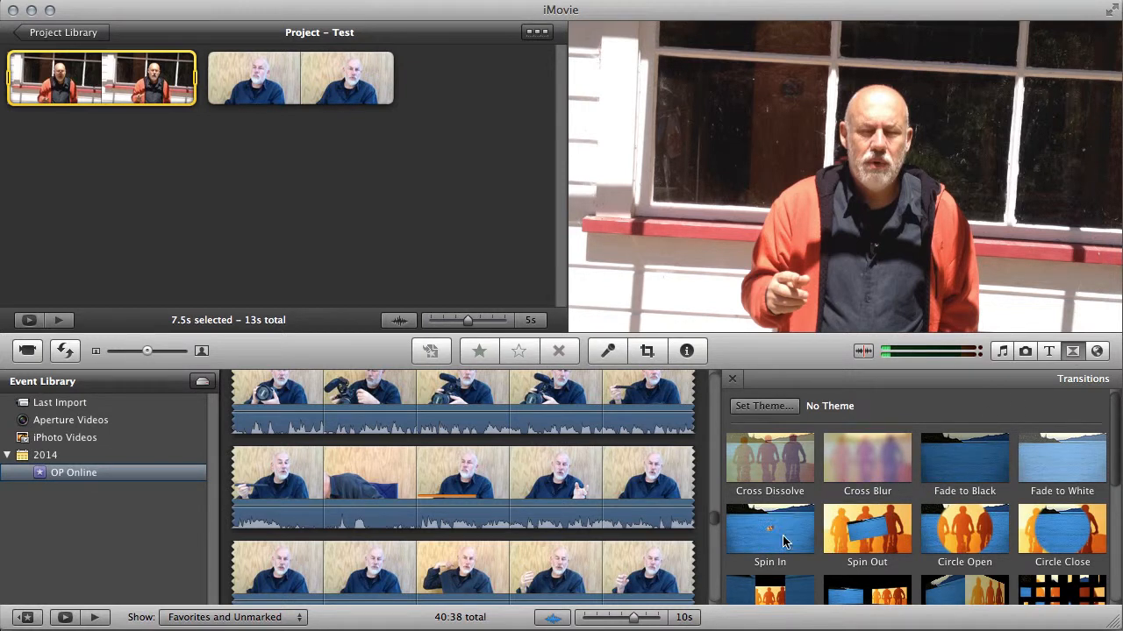
mouse_move(764, 463)
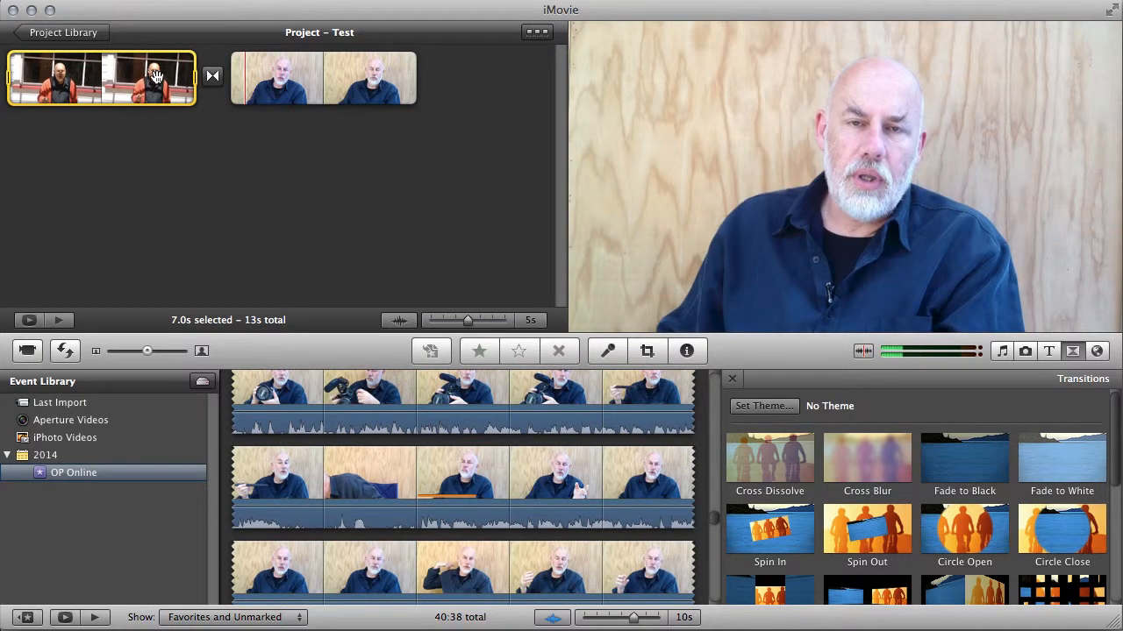
left_click(213, 77)
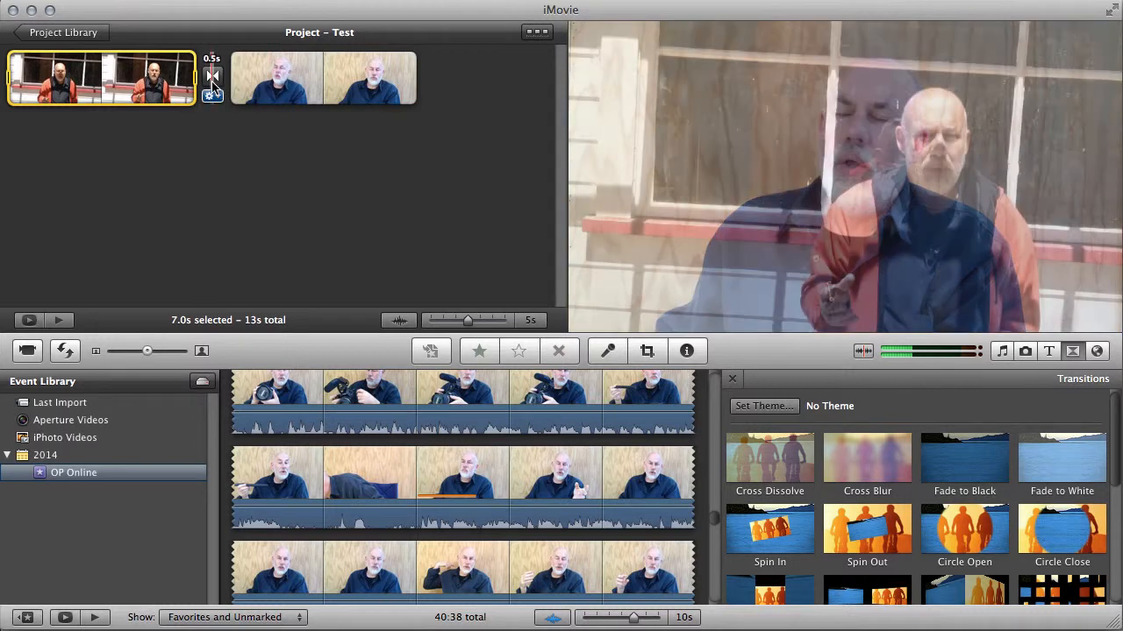
left_click(212, 77)
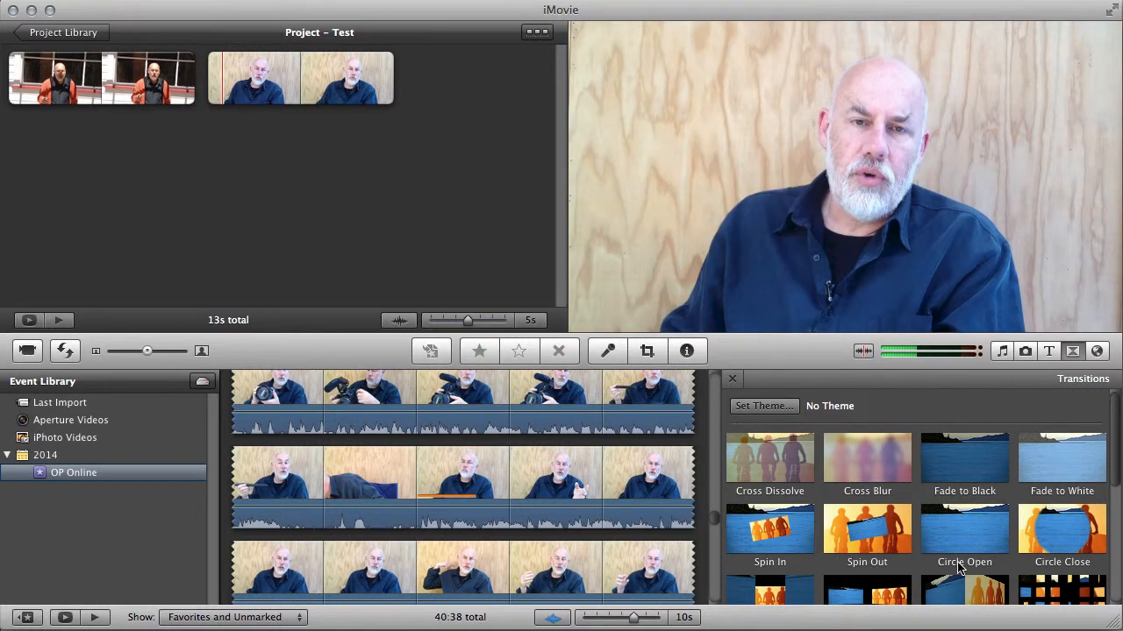
scroll("down", 3)
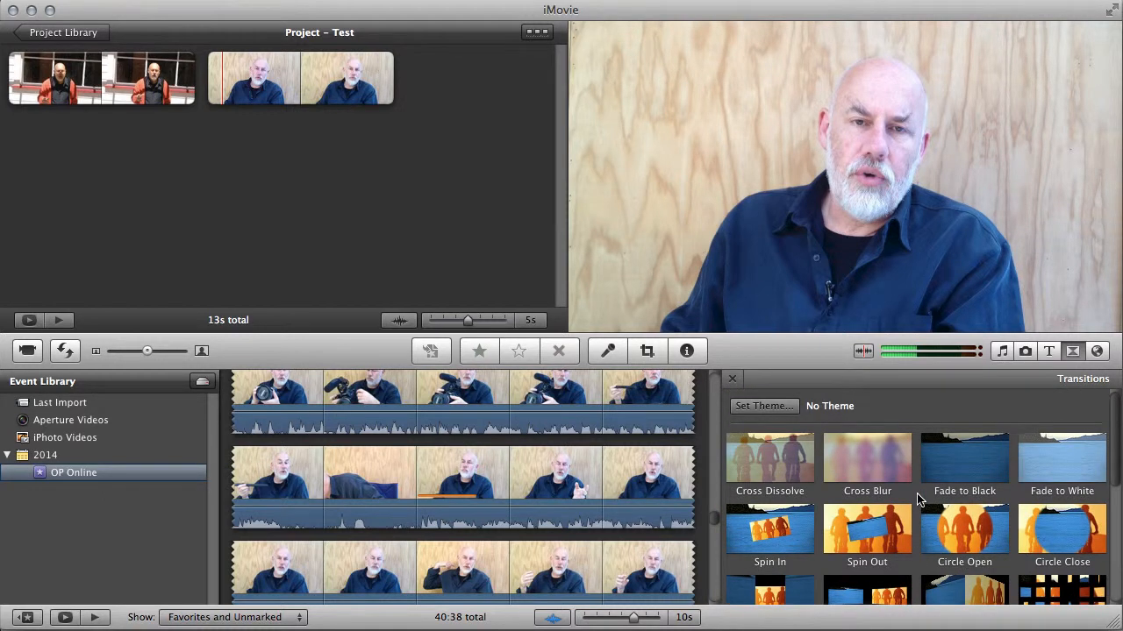
mouse_move(1049, 351)
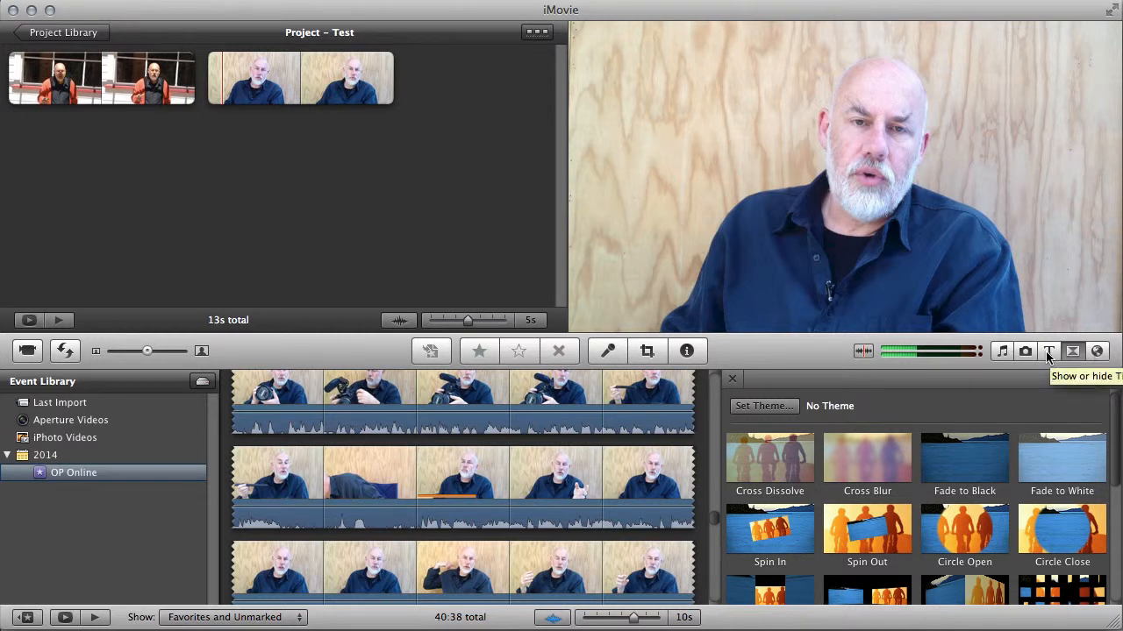
Add a title from the Titles collection over the first clip reading 'Doing it wrong!'.
left_click(1049, 351)
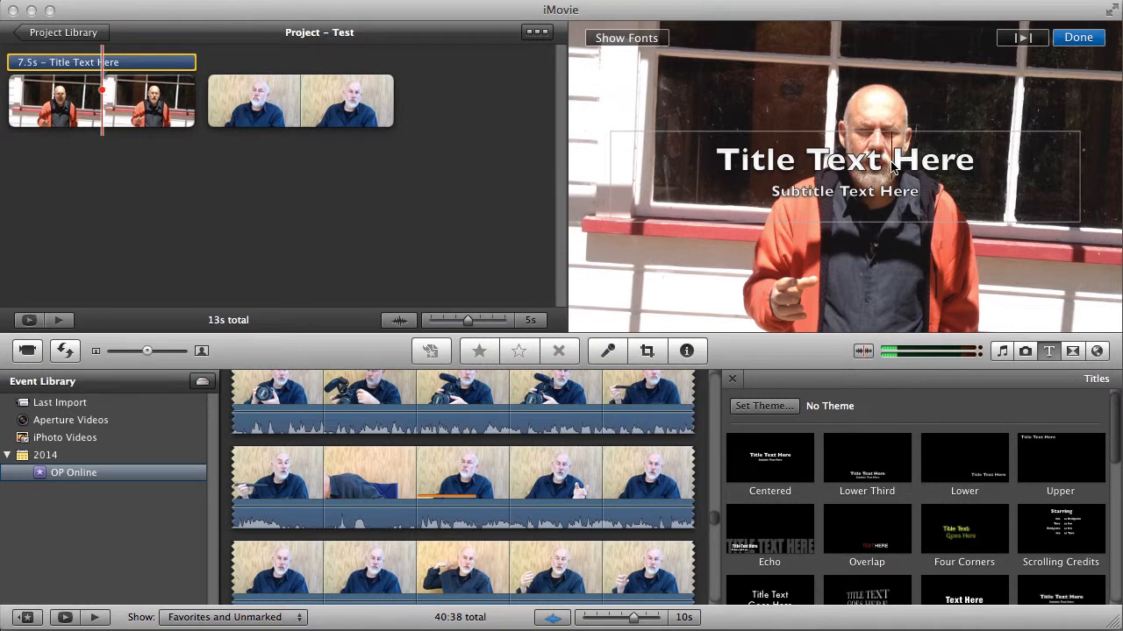
type("Doing")
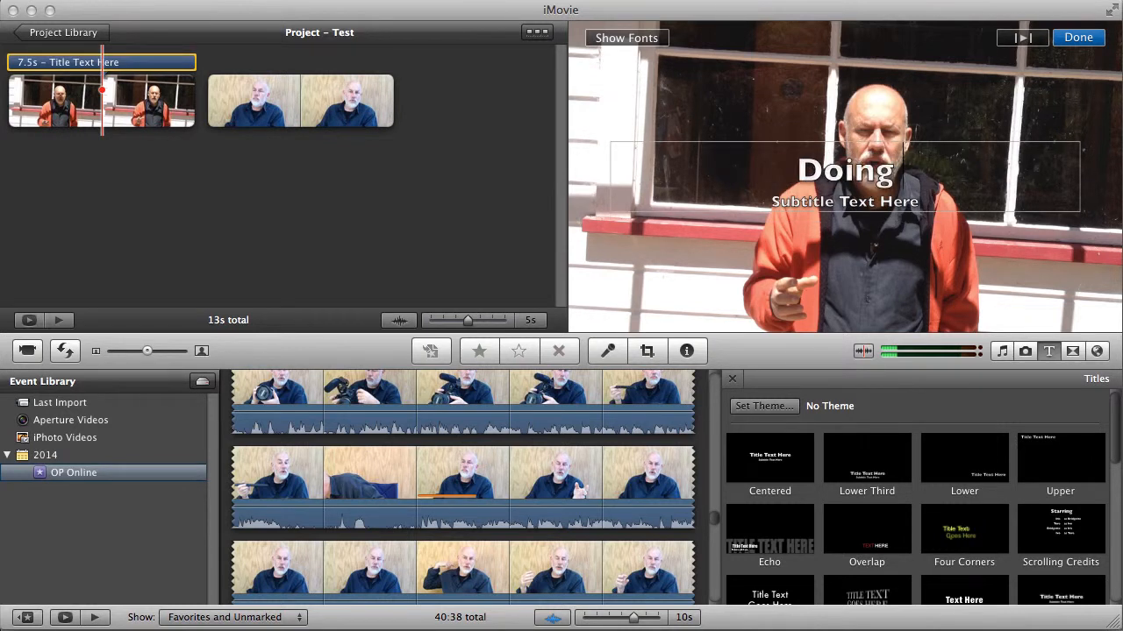
type("it wrong")
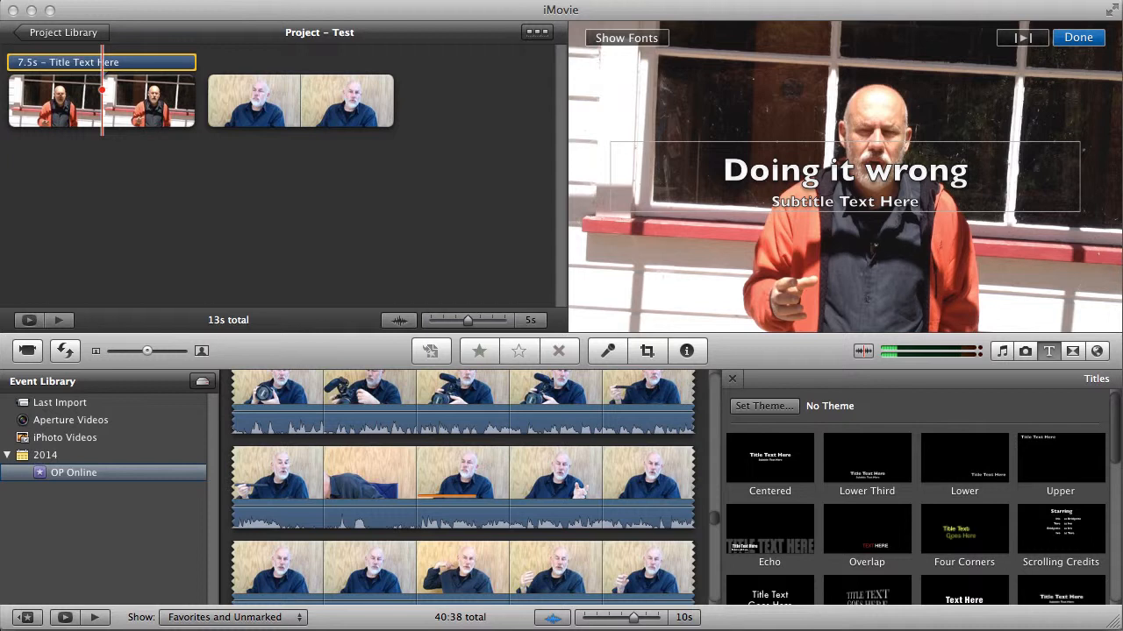
type("!")
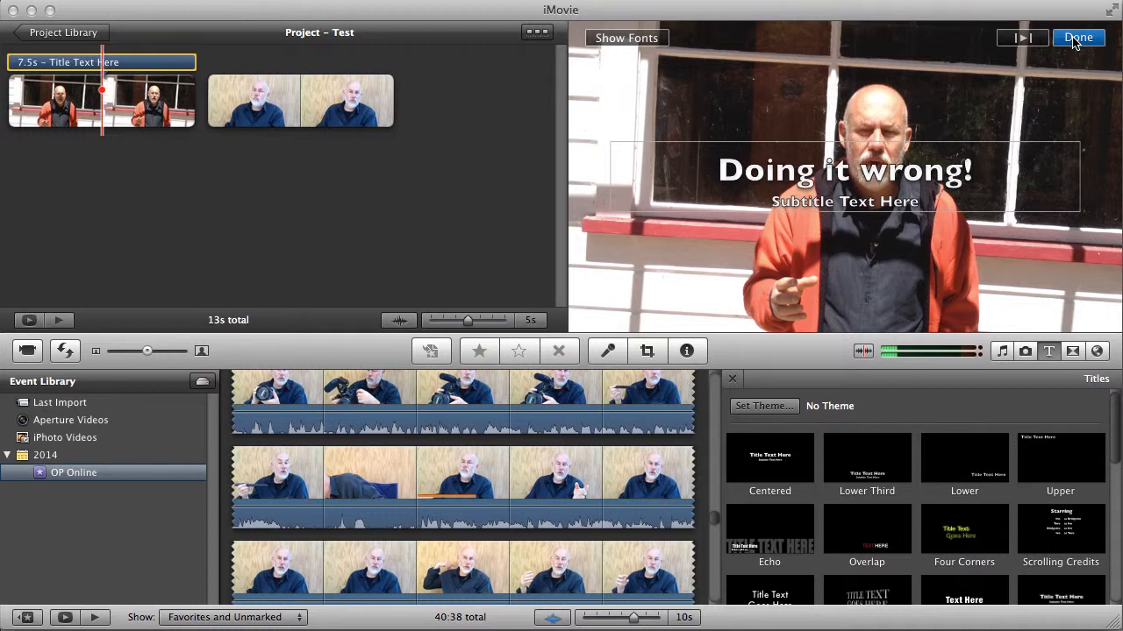
left_click(1077, 38)
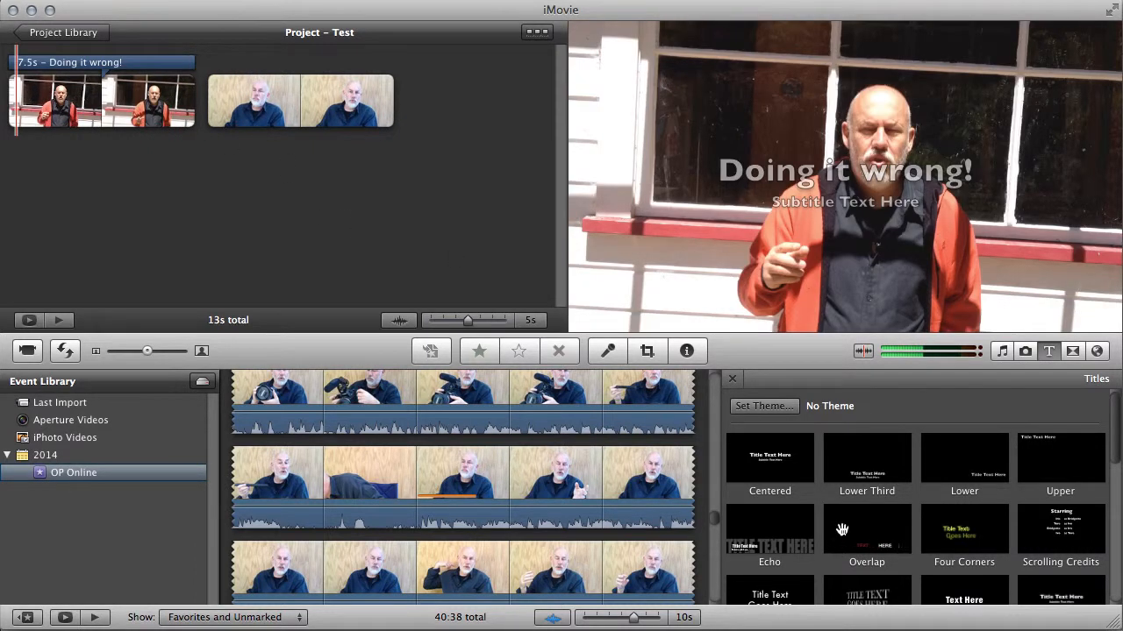
Scroll through the remaining title styles, then close the Titles collection.
scroll("down", 3)
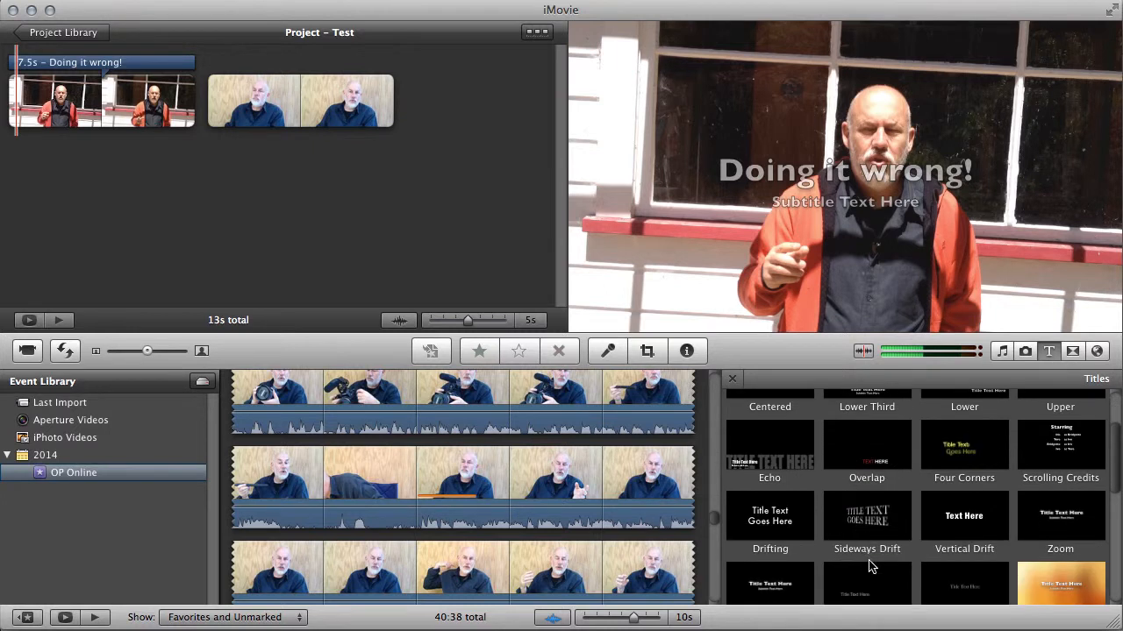
scroll("down", 3)
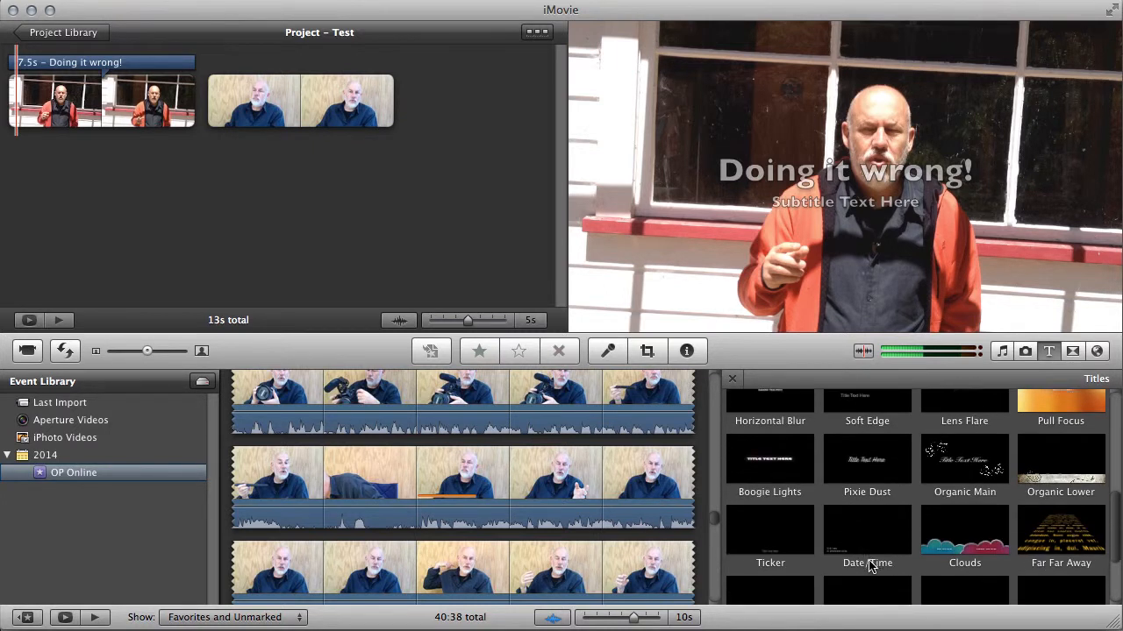
scroll("down", 3)
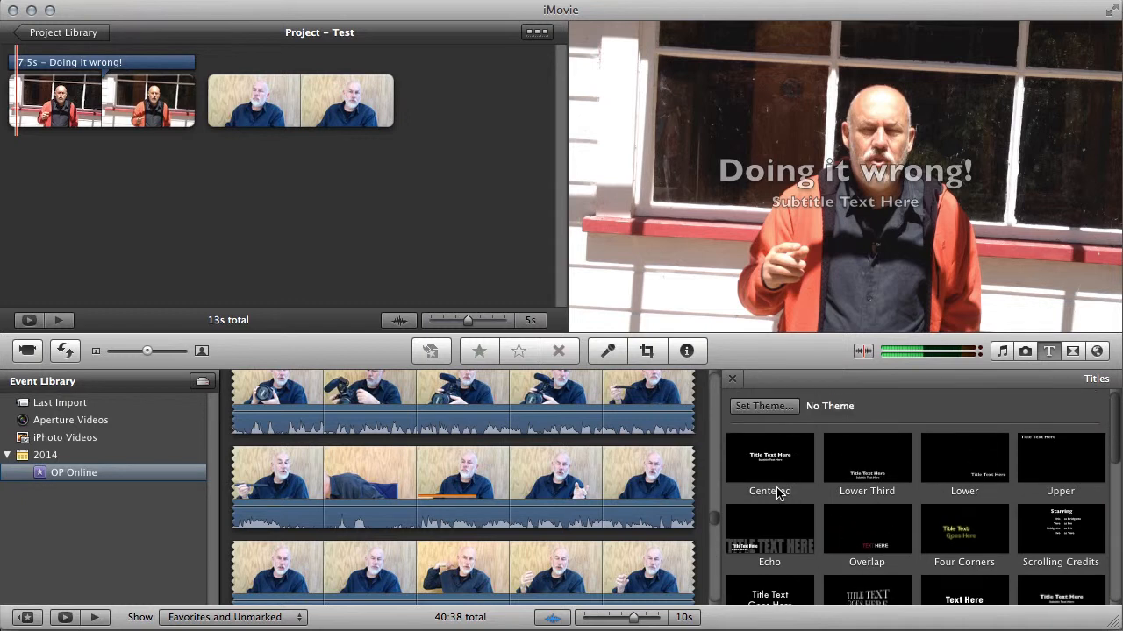
mouse_move(1045, 472)
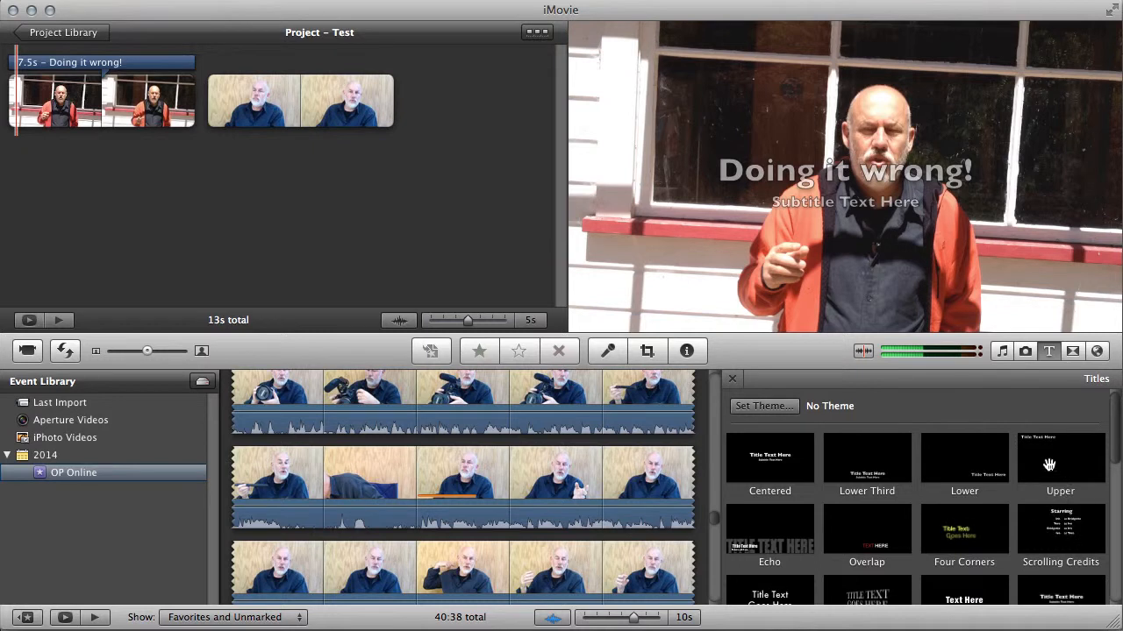
scroll("down", 3)
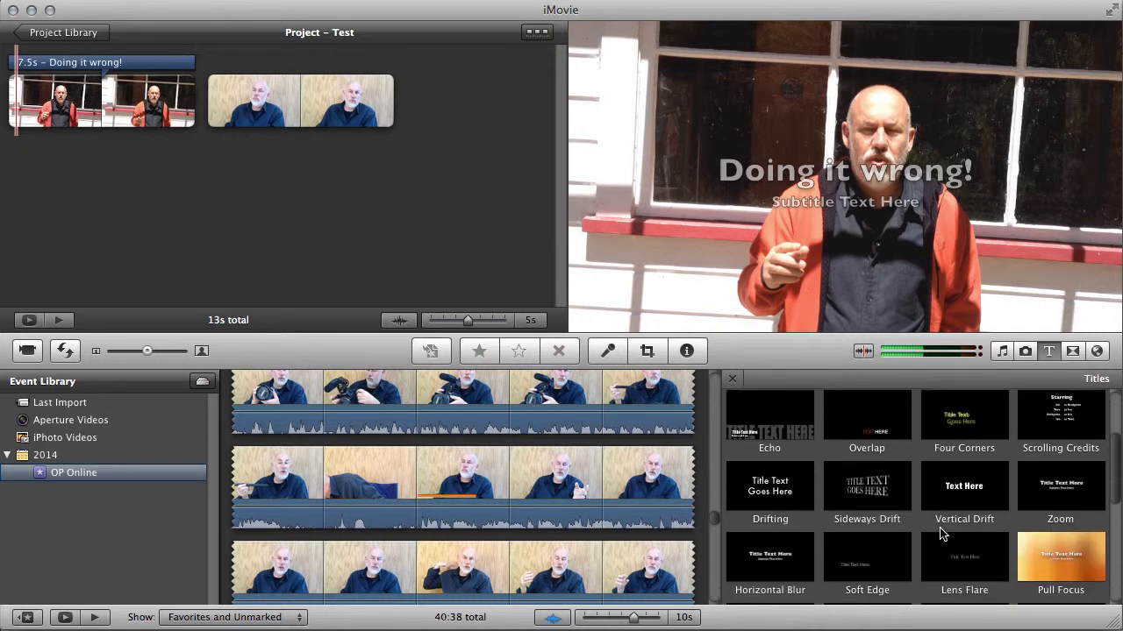
scroll("down", 3)
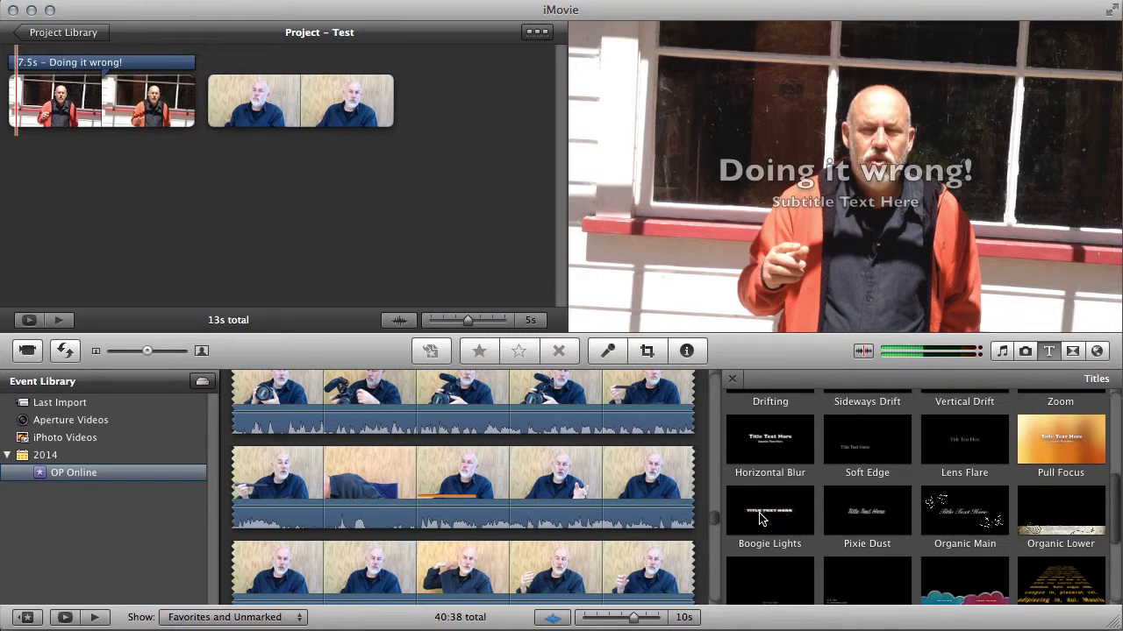
mouse_move(786, 516)
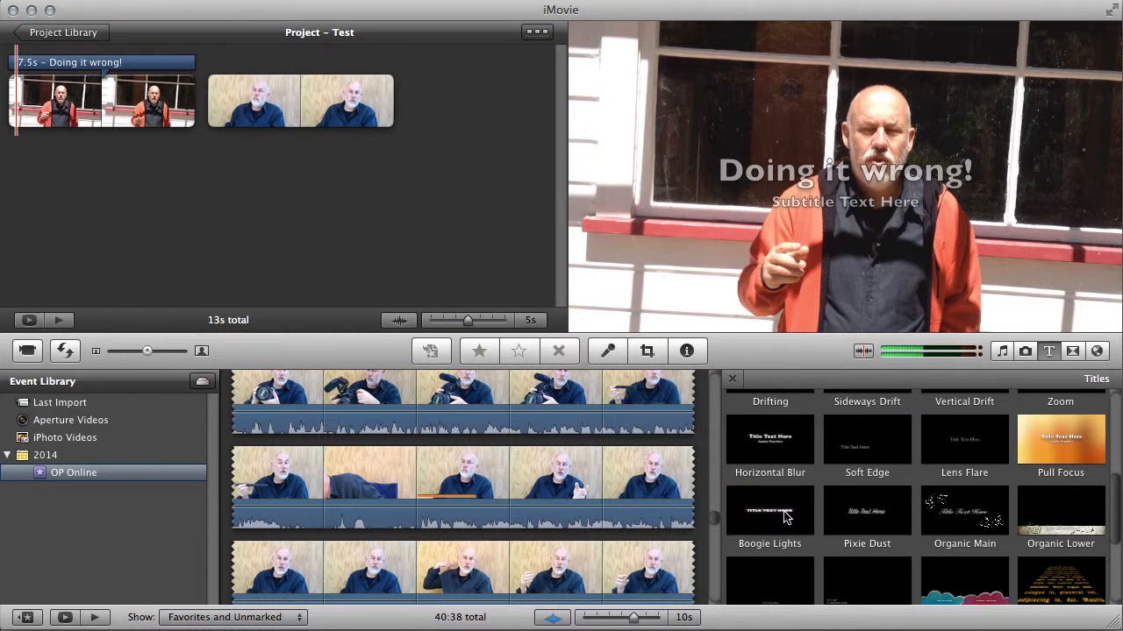
mouse_move(768, 441)
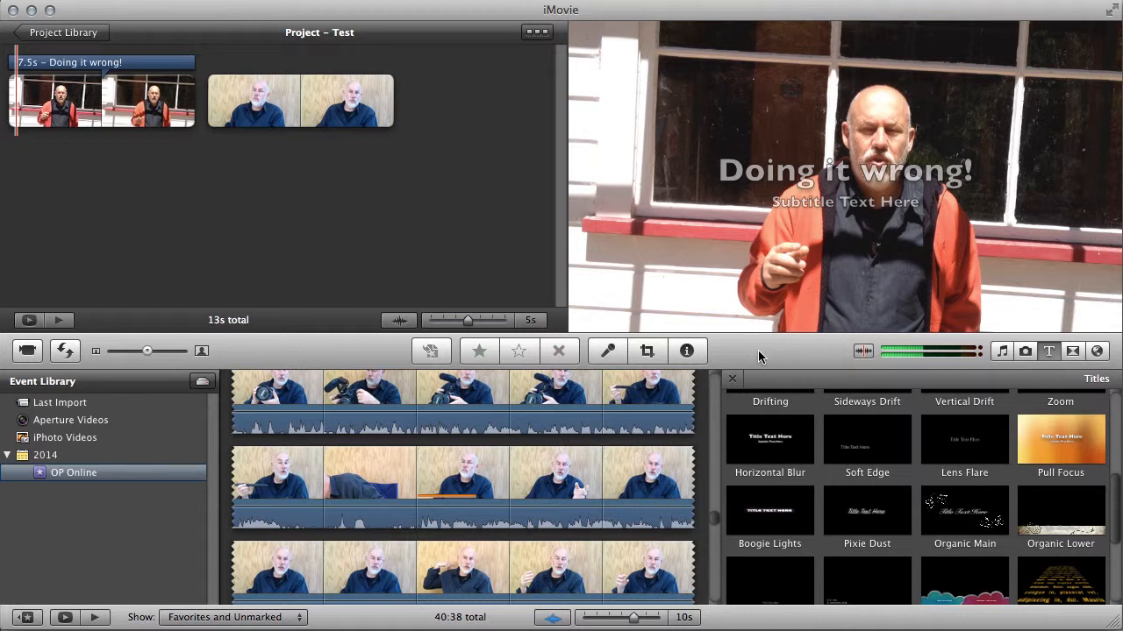
left_click(733, 379)
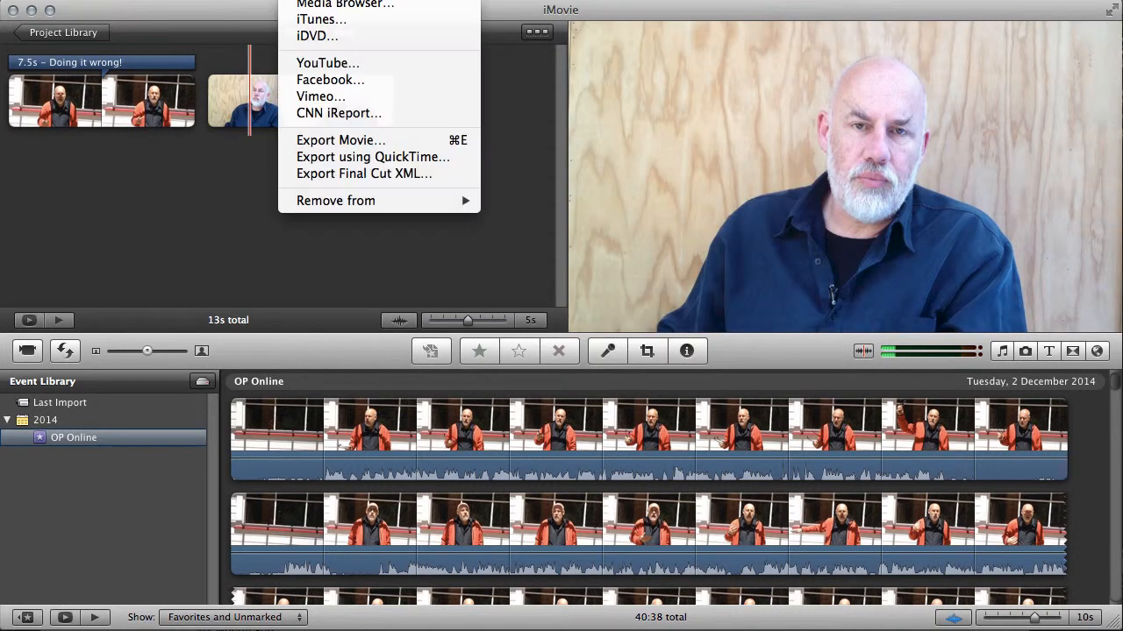
mouse_move(341, 140)
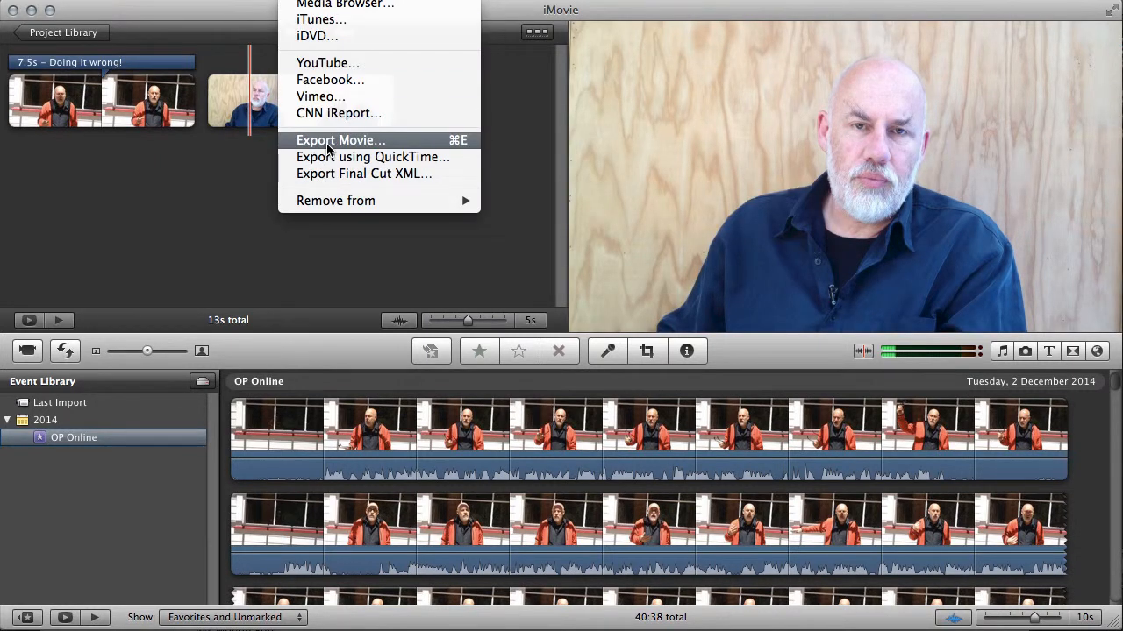
Export the project as Test.mov at HD 720p via Share > Export Movie.
left_click(340, 140)
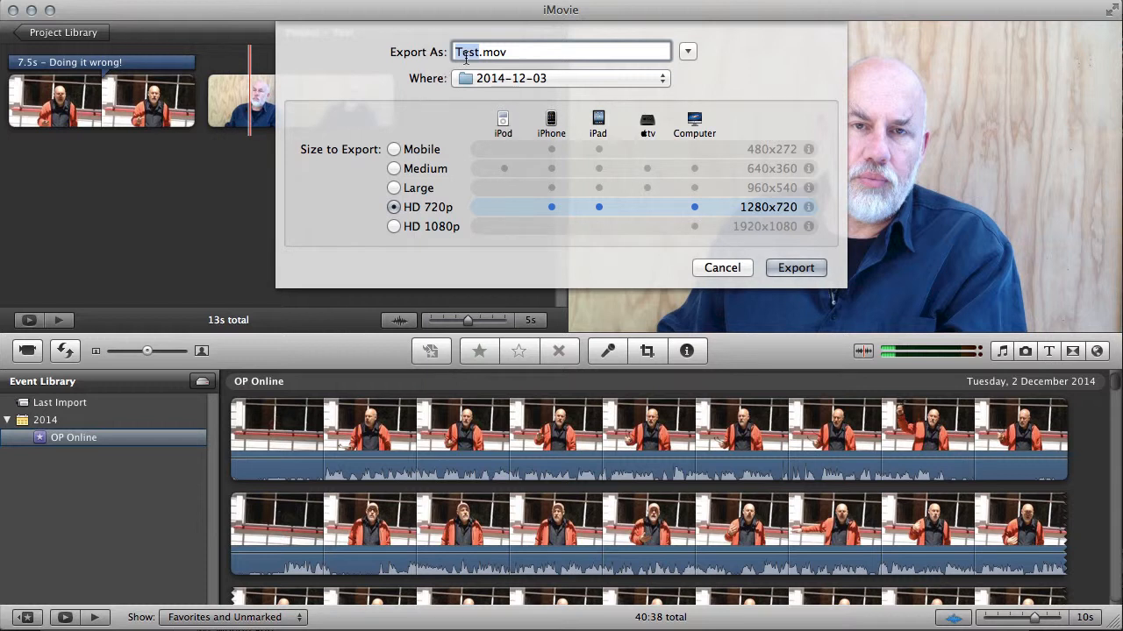
left_click(687, 51)
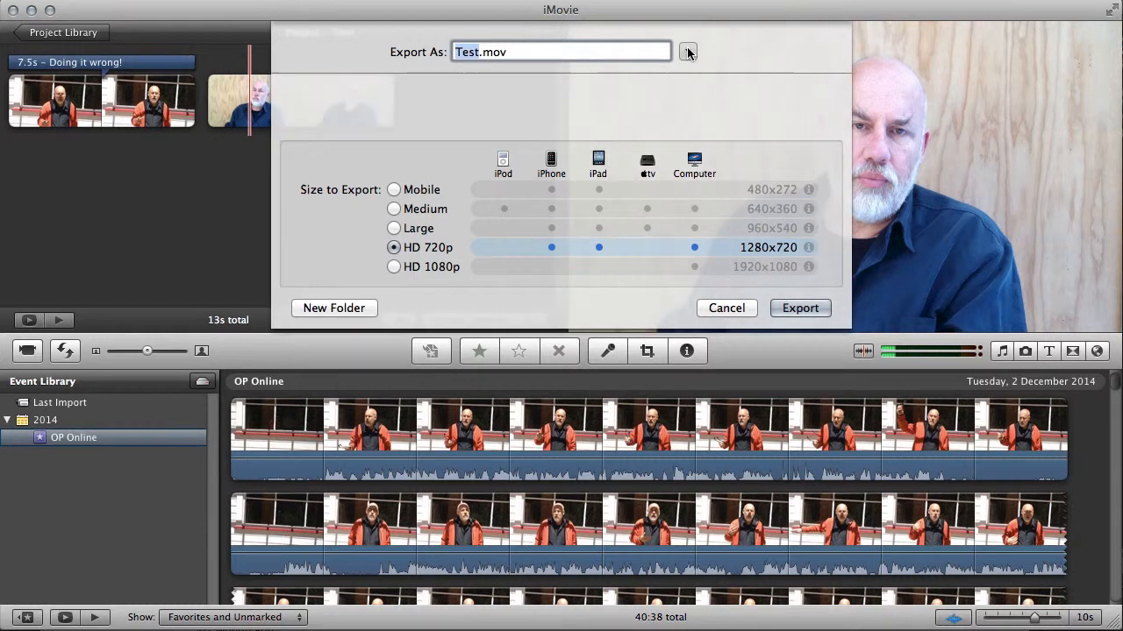
left_click(687, 53)
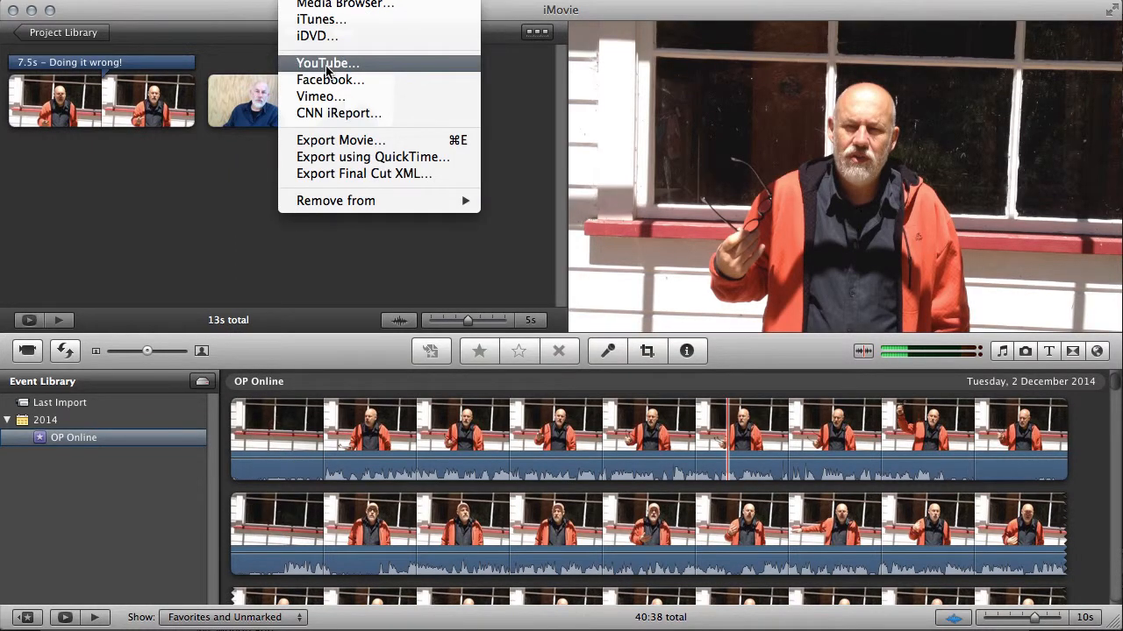
Bring up Share > YouTube and add a YouTube account to the publishing form.
left_click(326, 63)
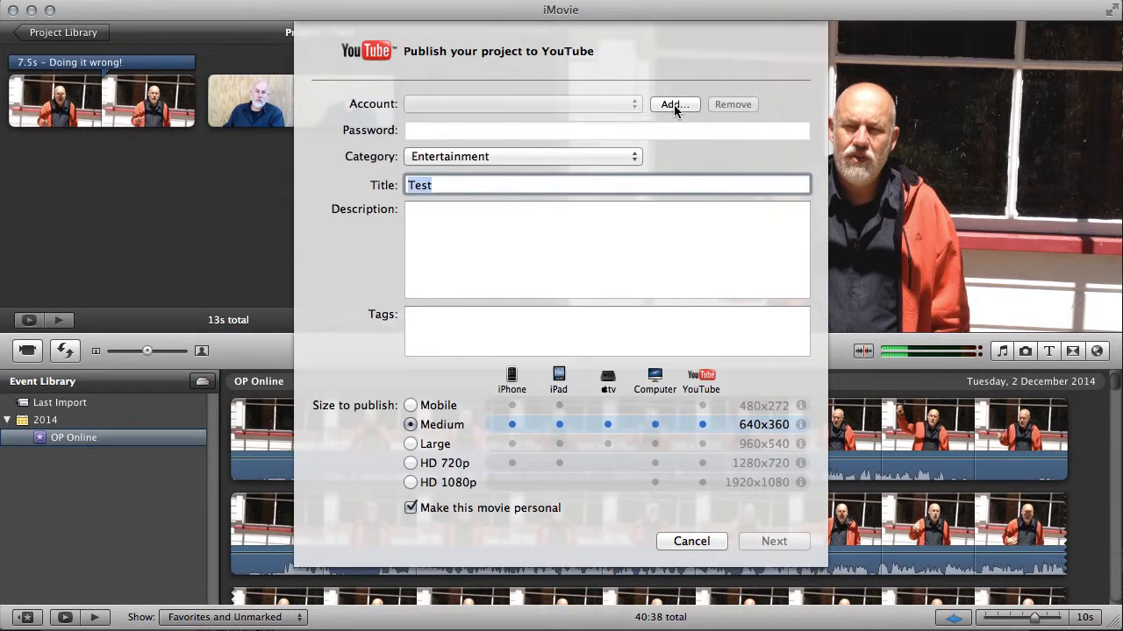
left_click(674, 104)
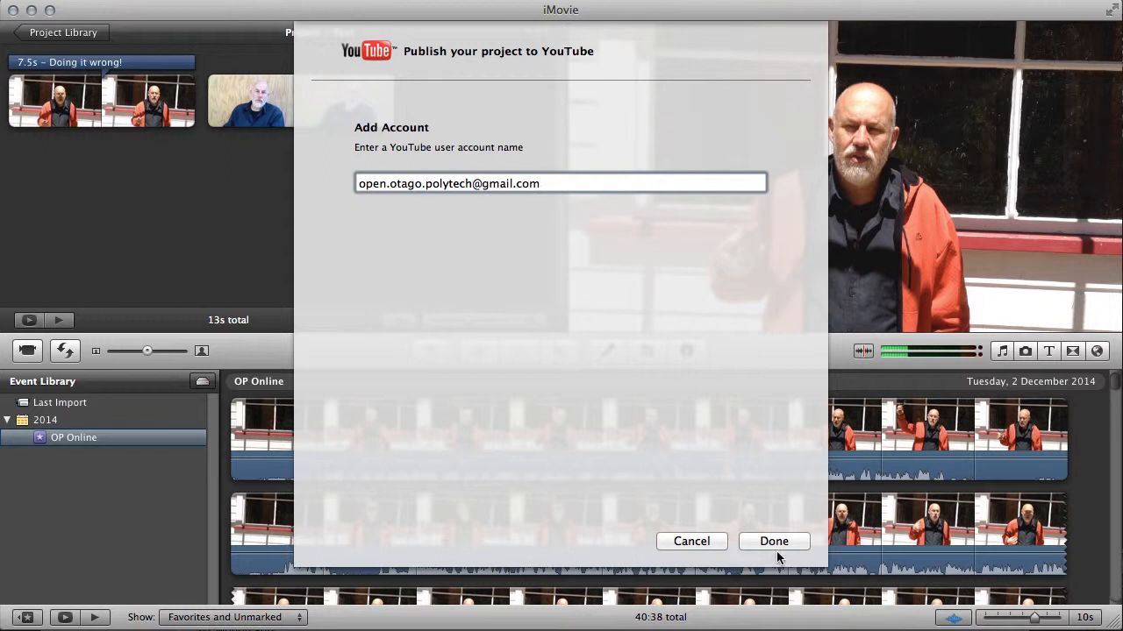
left_click(772, 540)
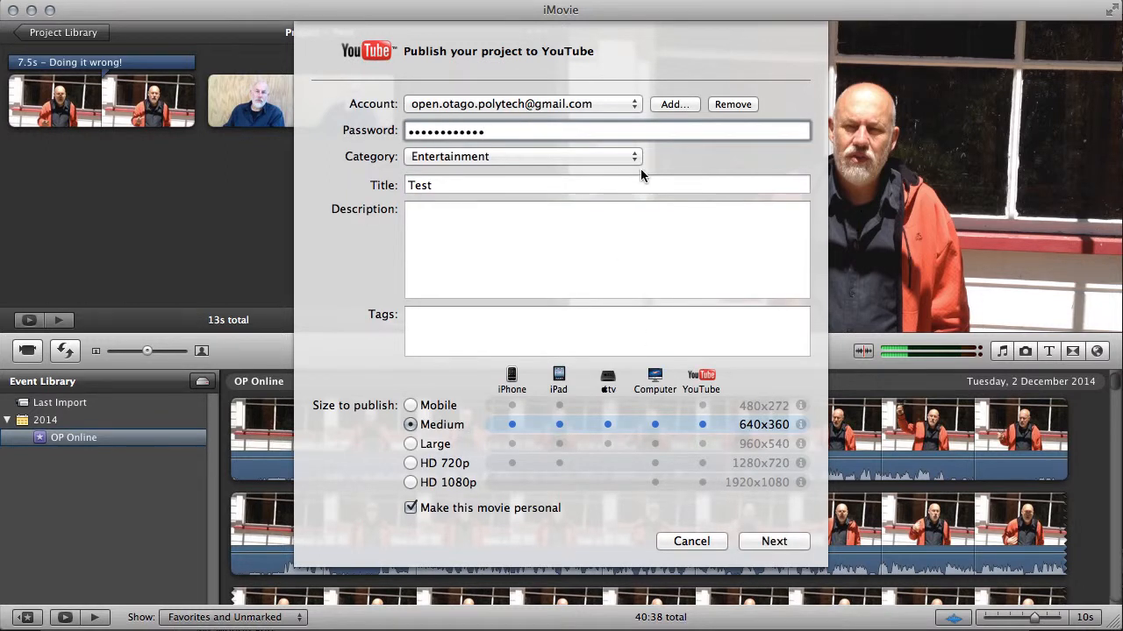
Set category Education, title 'Ding it Wrong!' and HD 720p size, then continue to the terms of service.
left_click(523, 156)
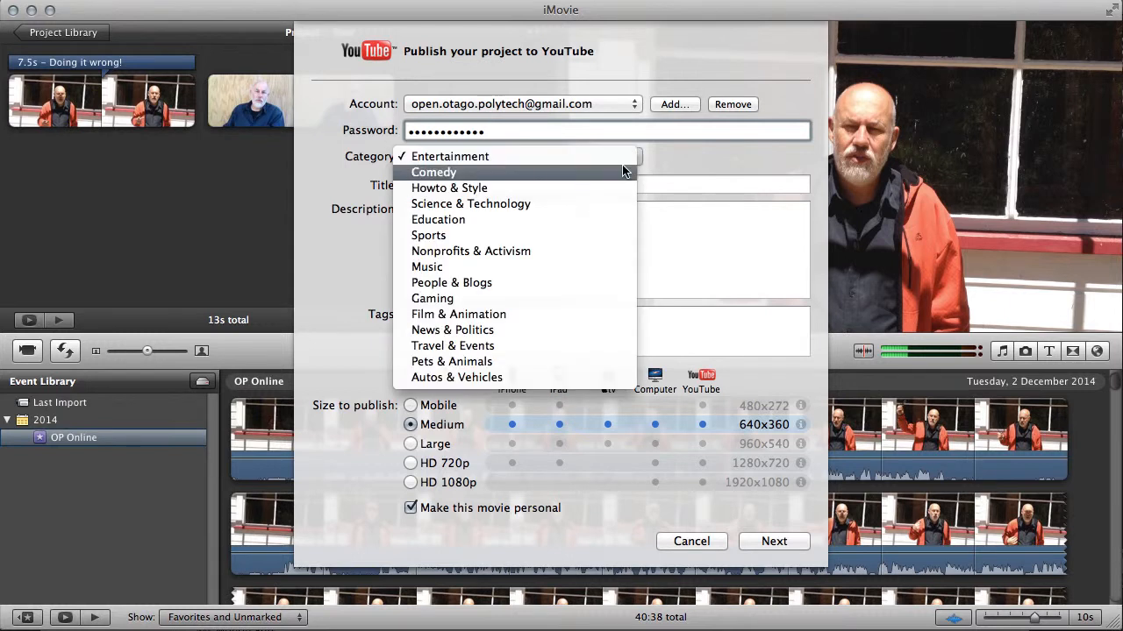
mouse_move(587, 235)
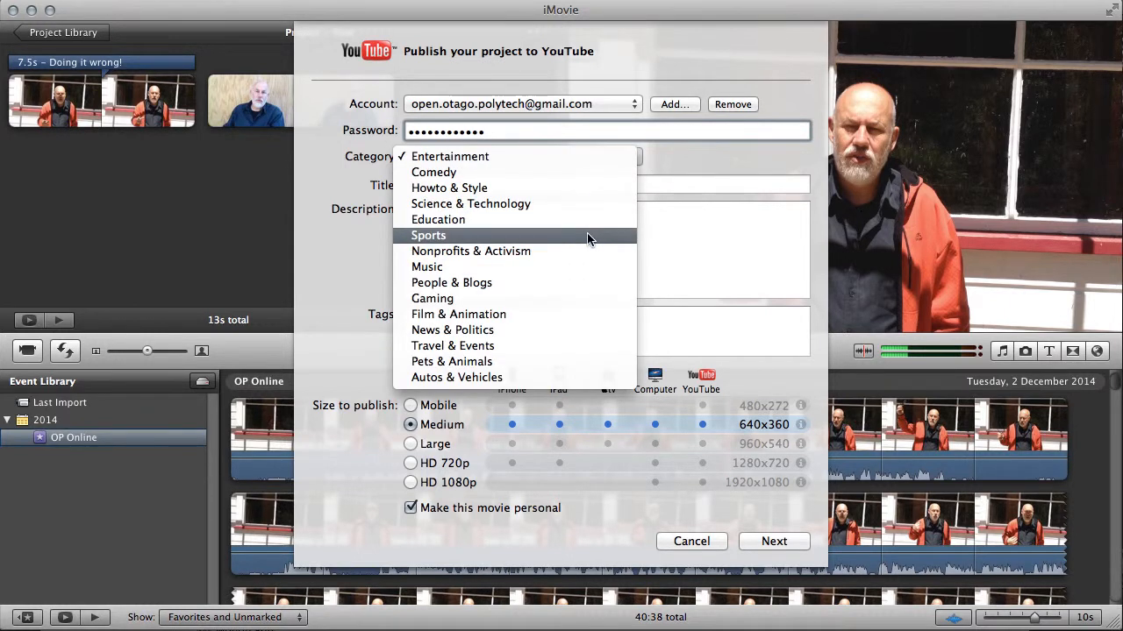
left_click(438, 220)
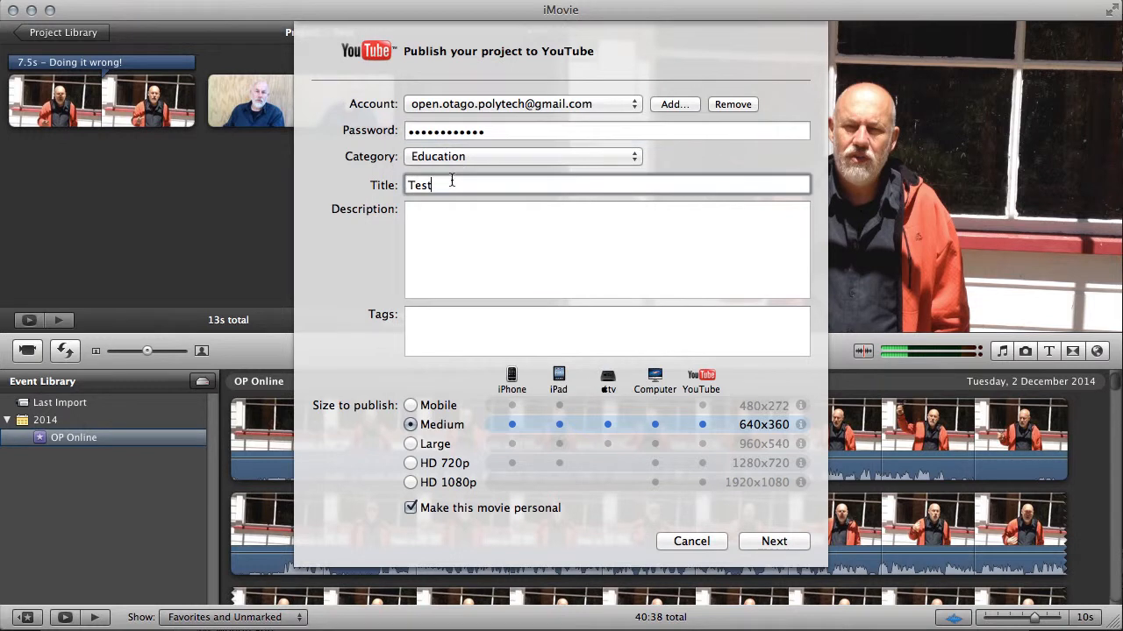
type("Ding it W")
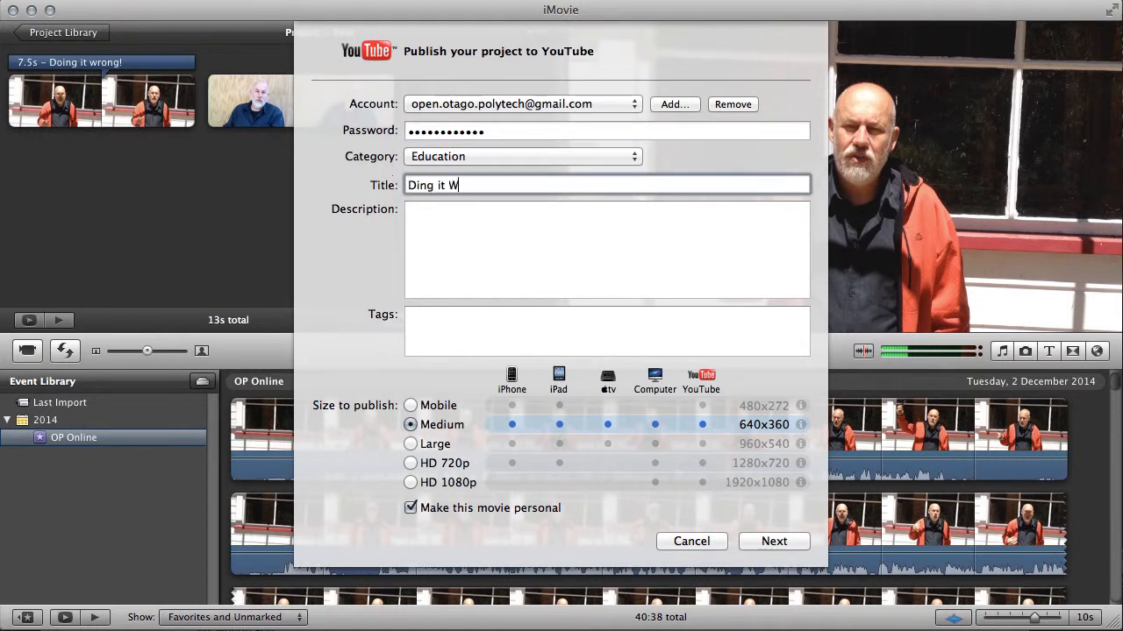
type("rong!")
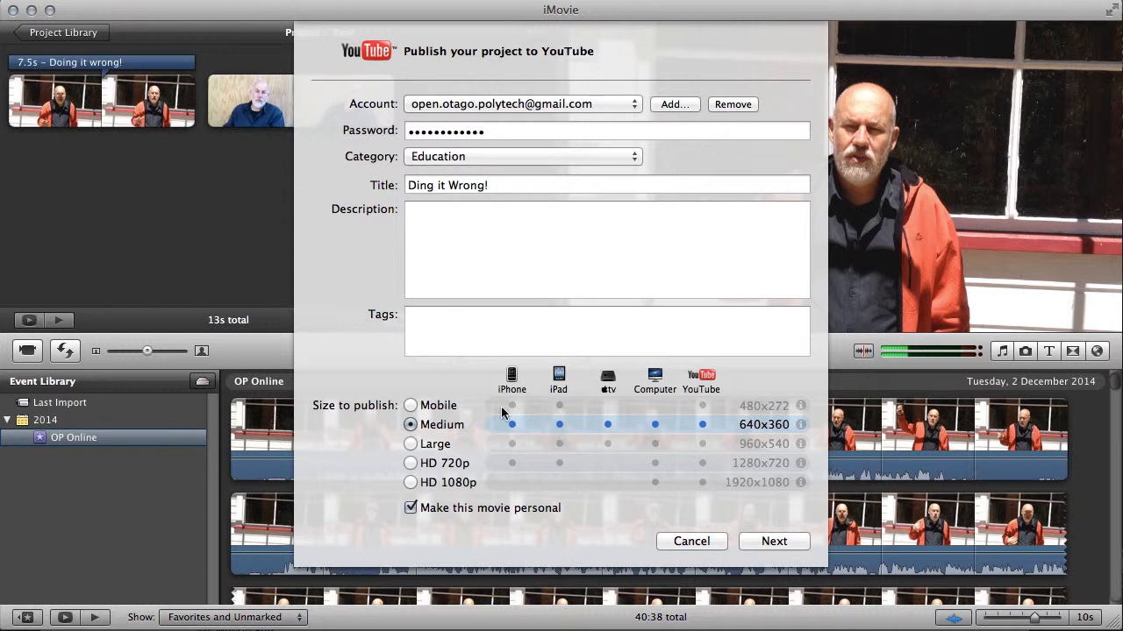
left_click(410, 463)
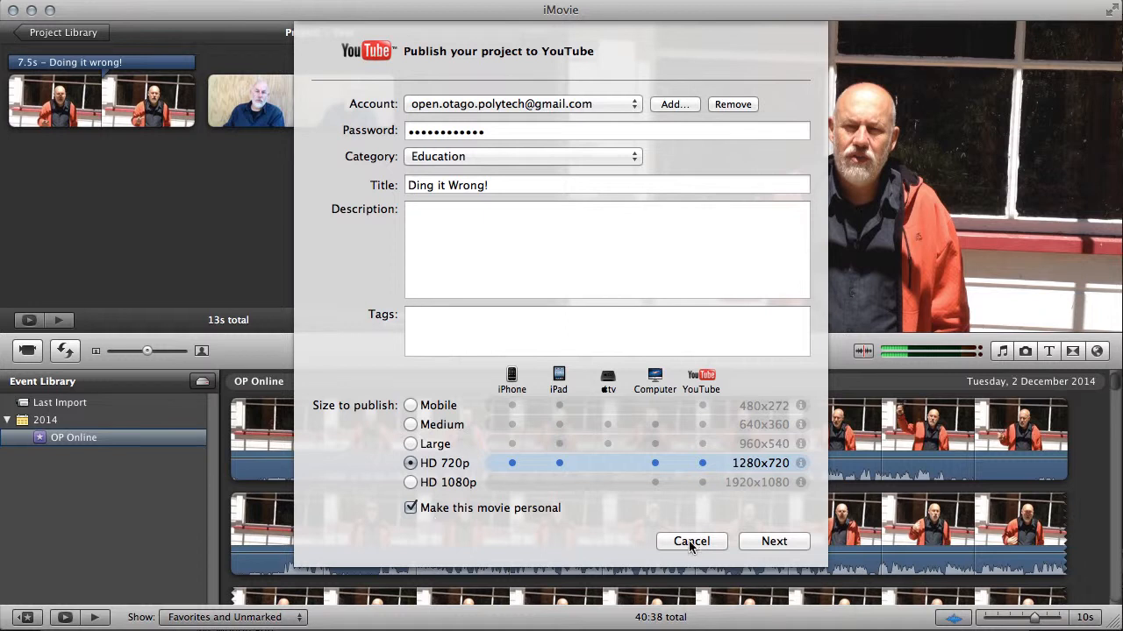
left_click(772, 540)
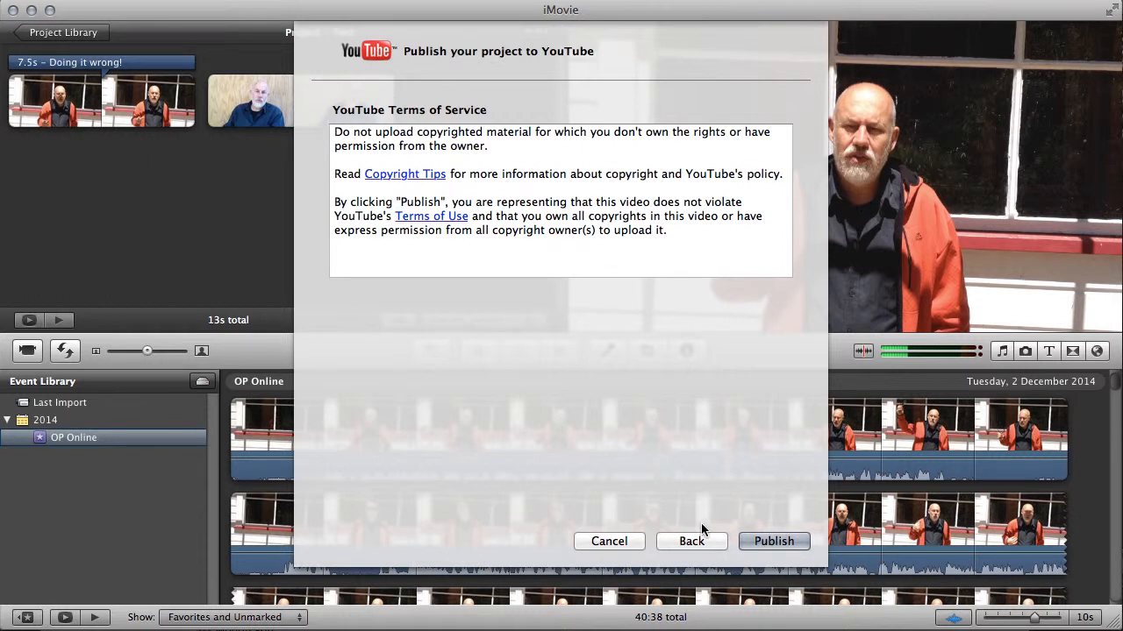
mouse_move(712, 330)
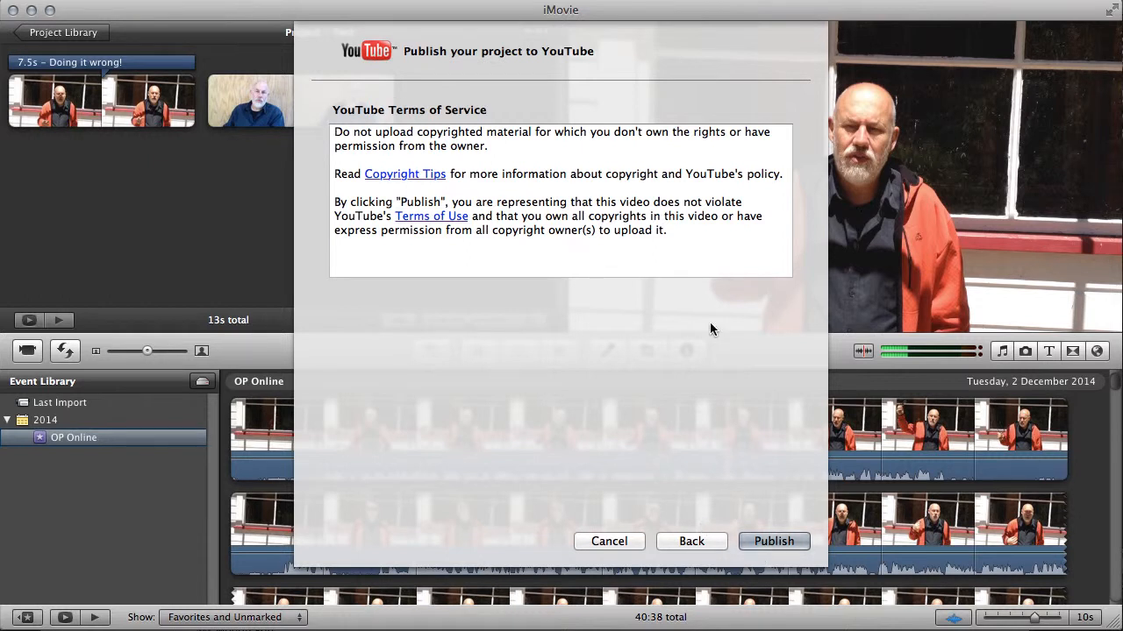